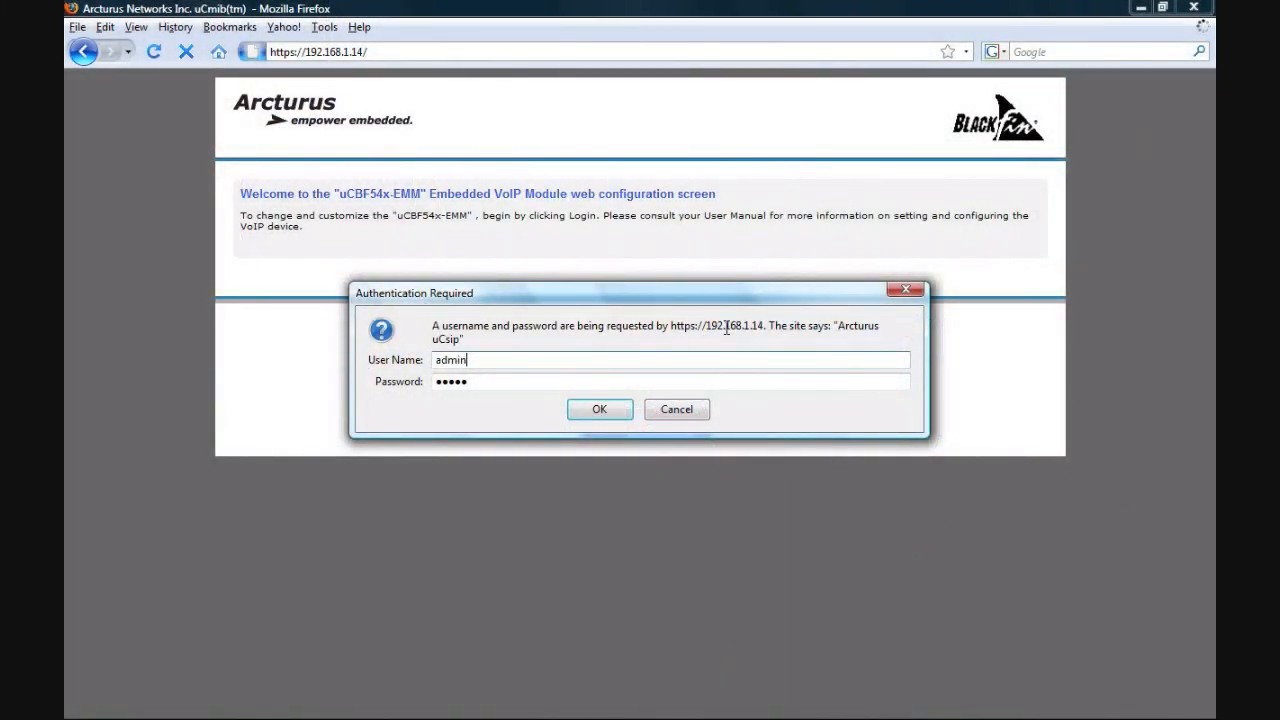
- Enter the admin user name and password in the authentication dialog and log in
click(670, 381)
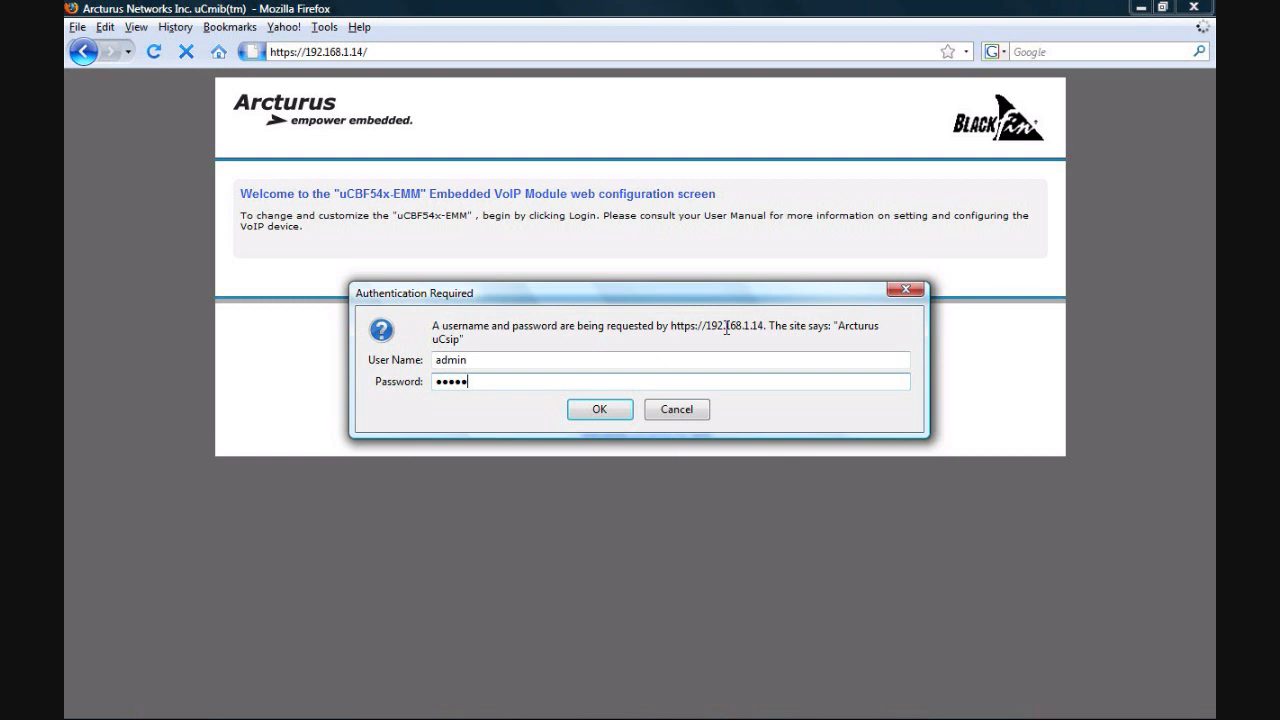
click(599, 409)
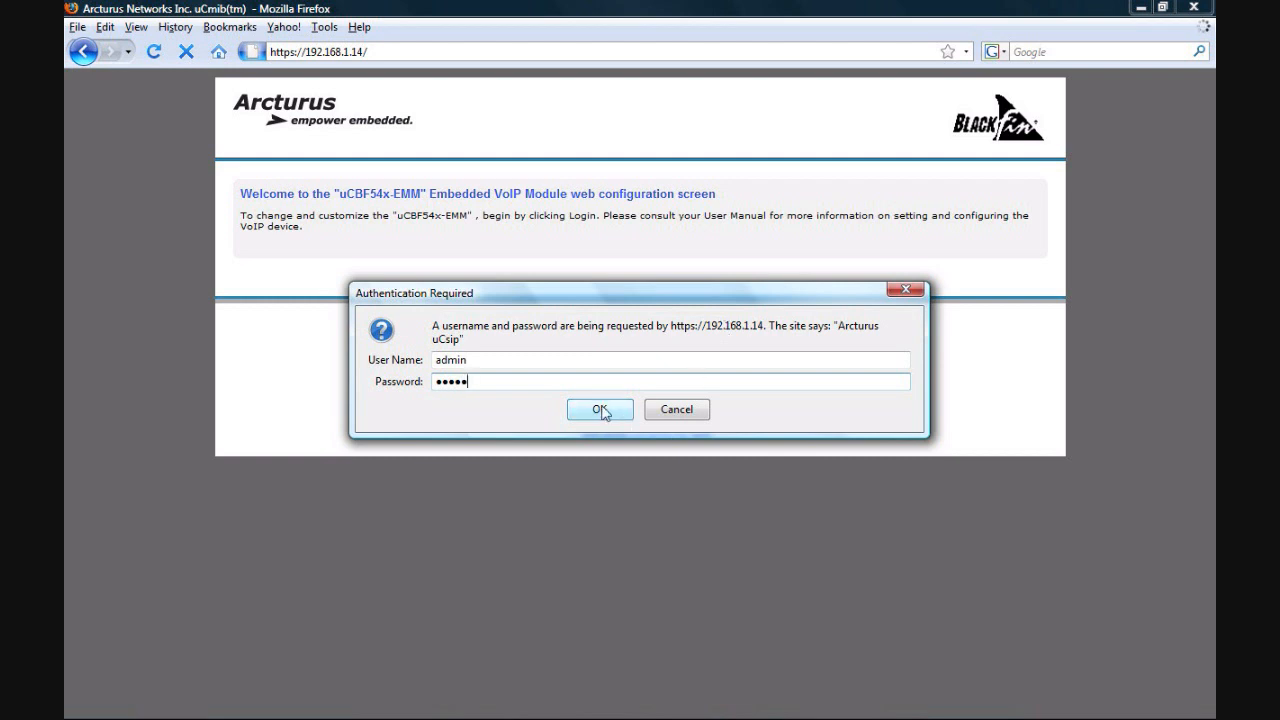
click(599, 409)
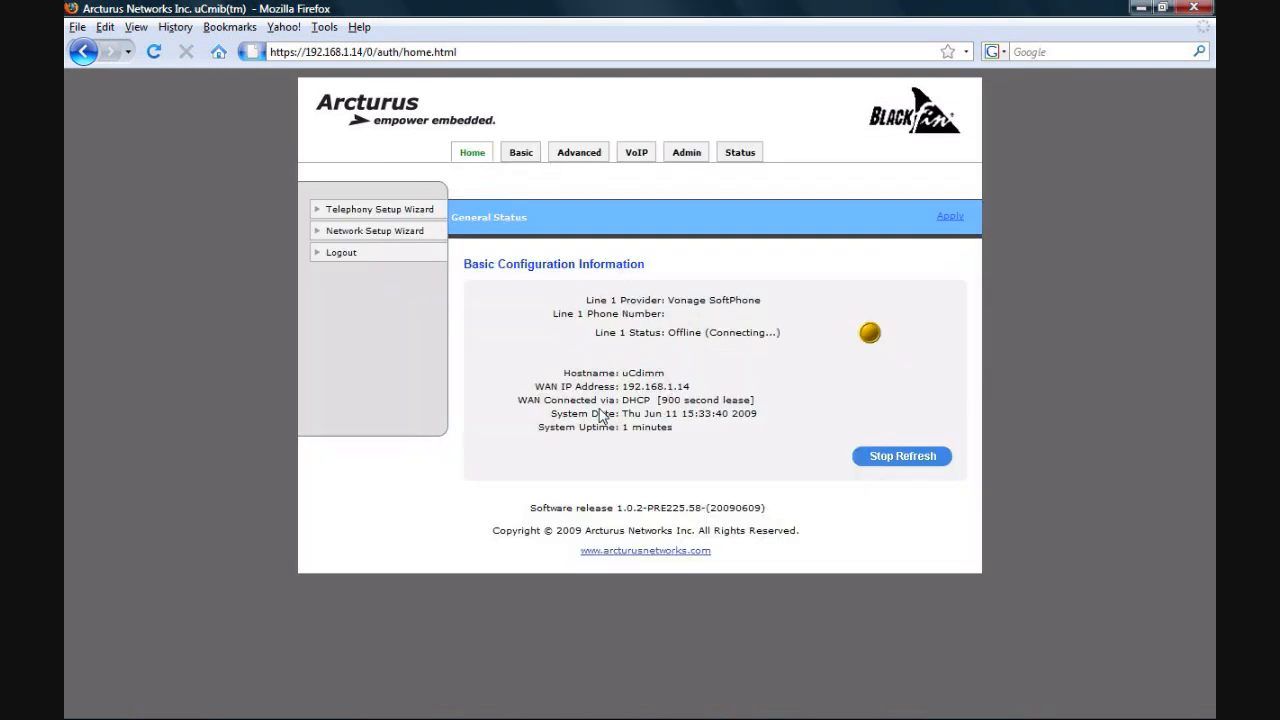
mouse_move(615, 446)
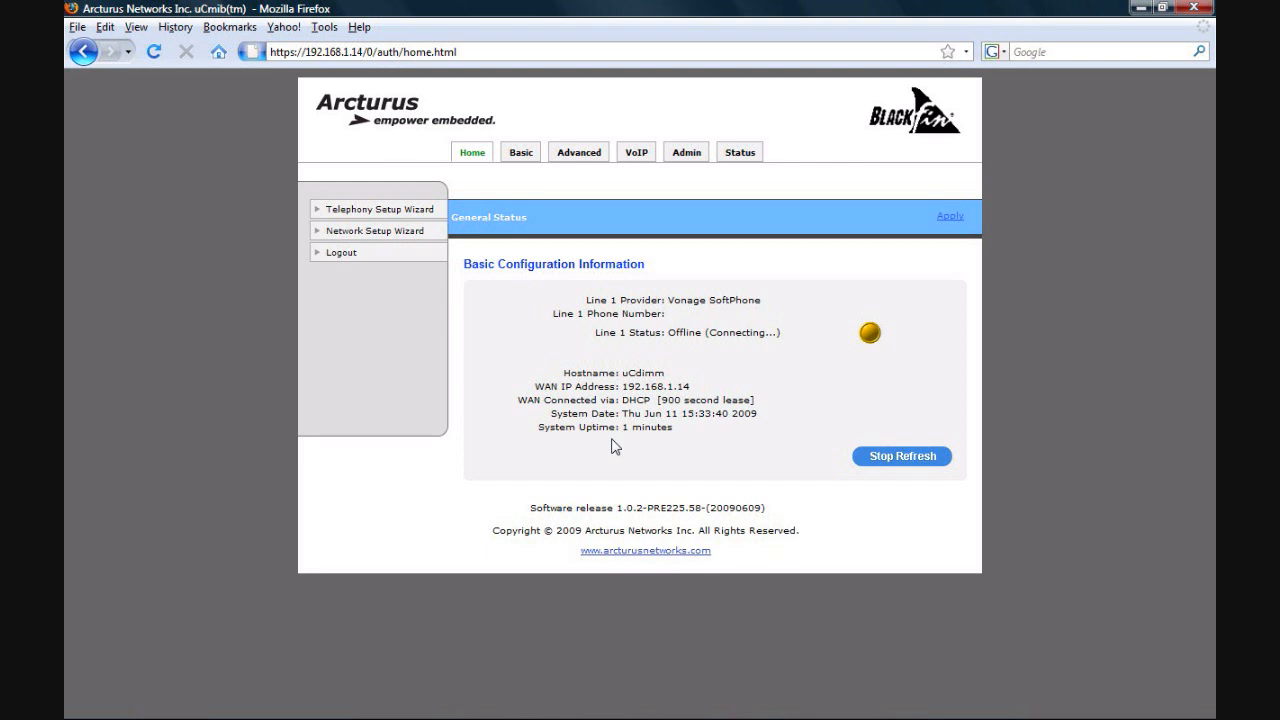
mouse_move(630, 232)
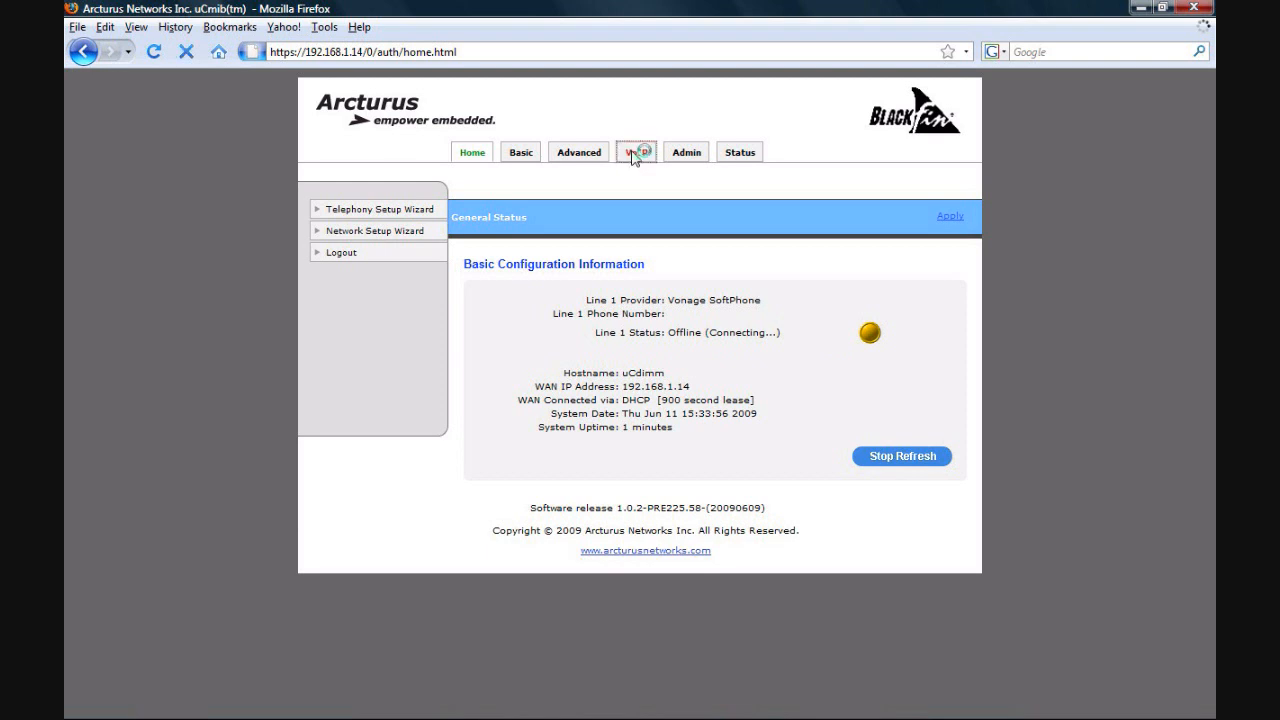
- Browse the preset SIP accounts Account1 through Account4 on the VoIP page and return to Account1
click(636, 152)
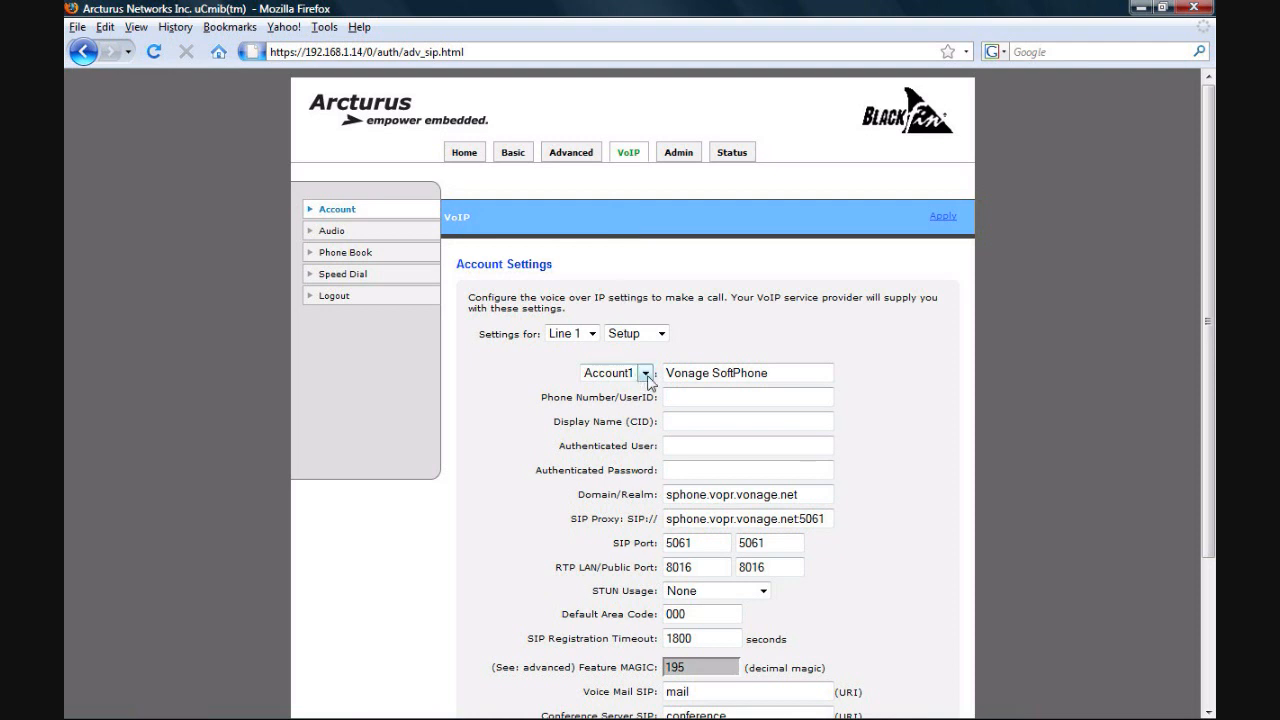
click(645, 373)
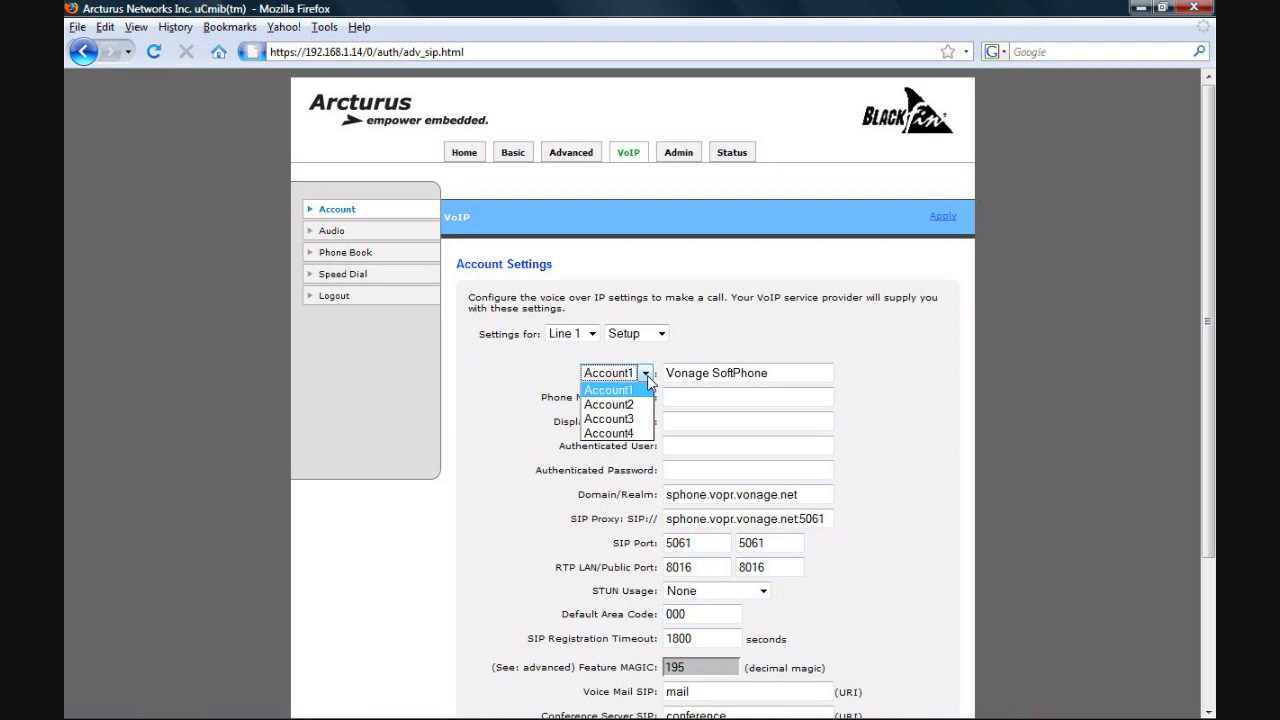
click(609, 404)
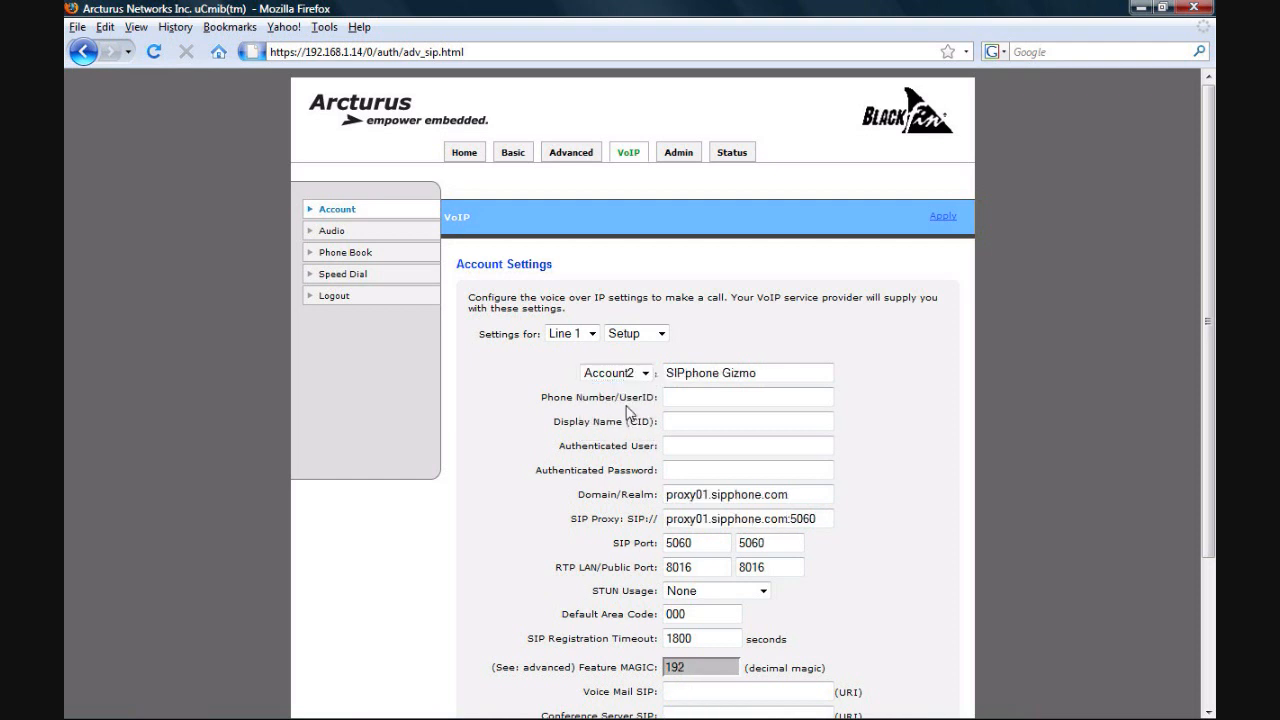
click(645, 372)
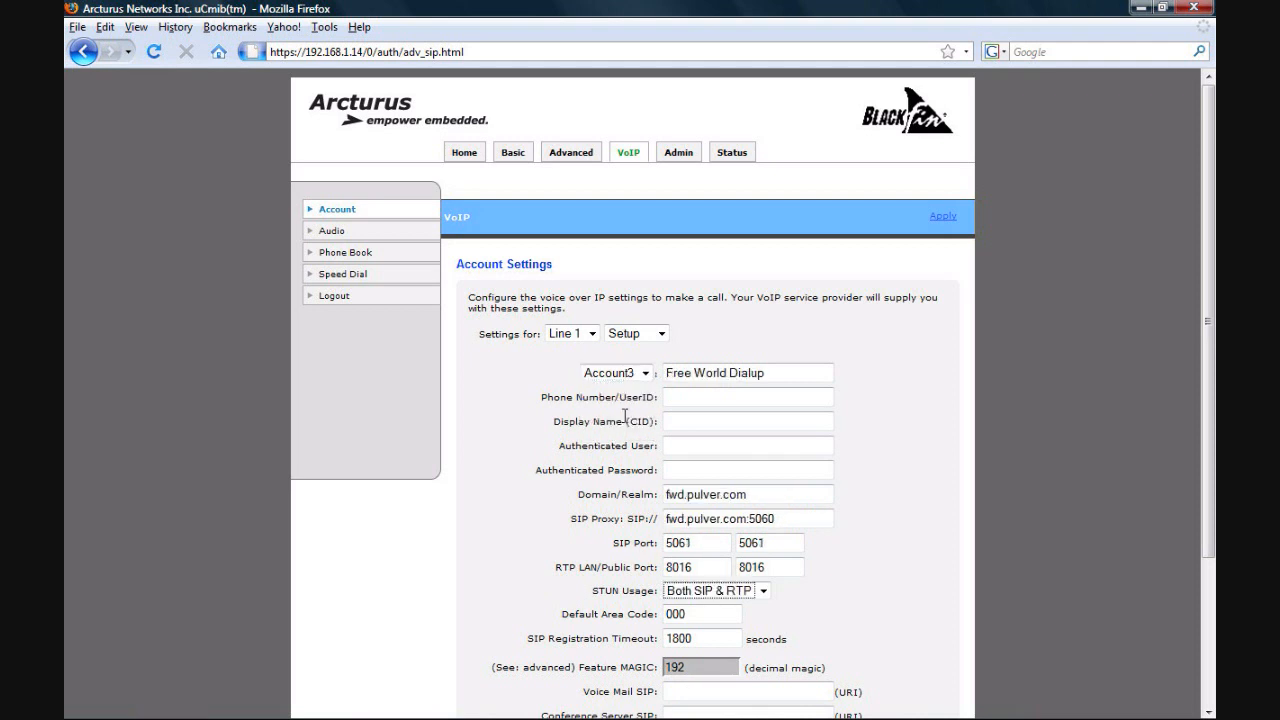
click(645, 373)
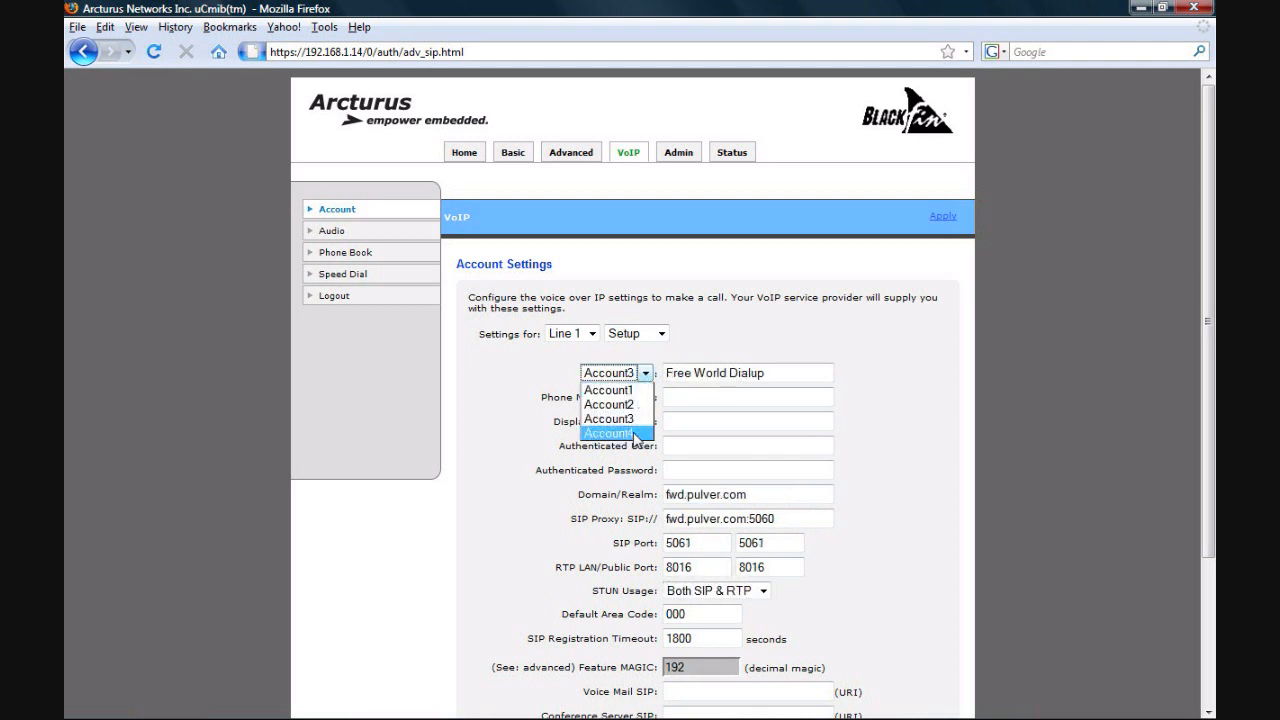
click(616, 433)
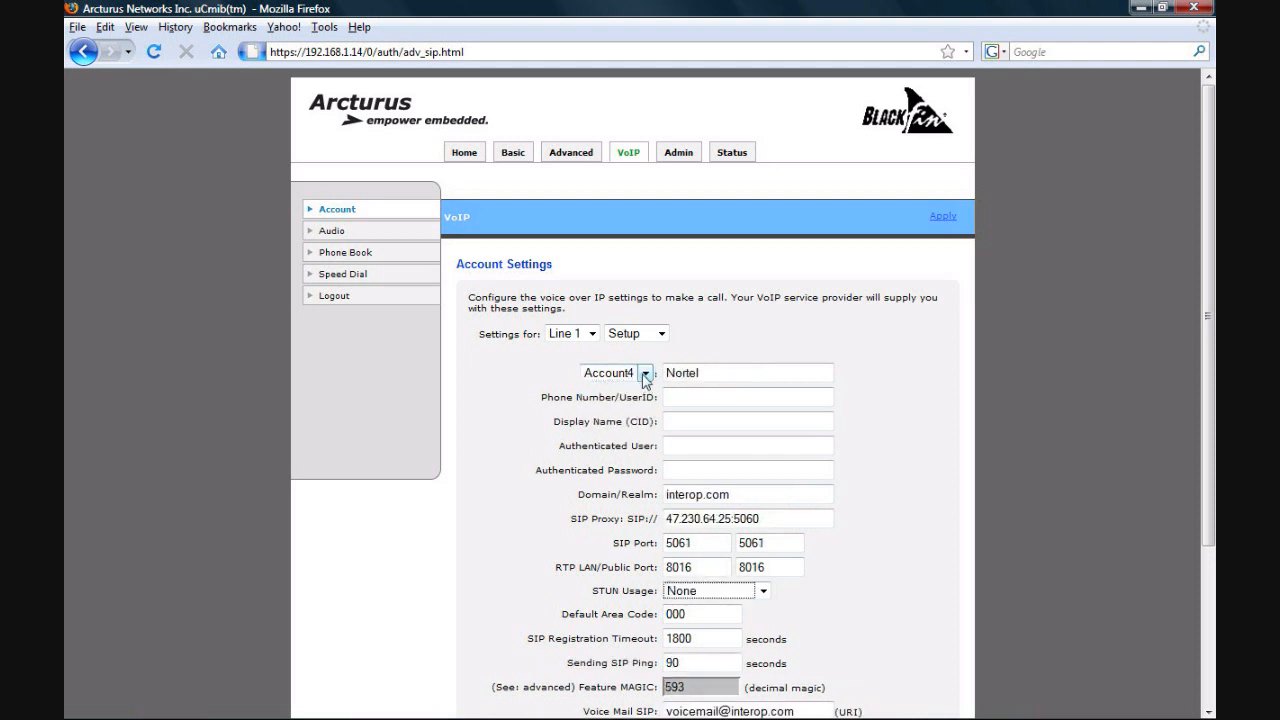
click(615, 373)
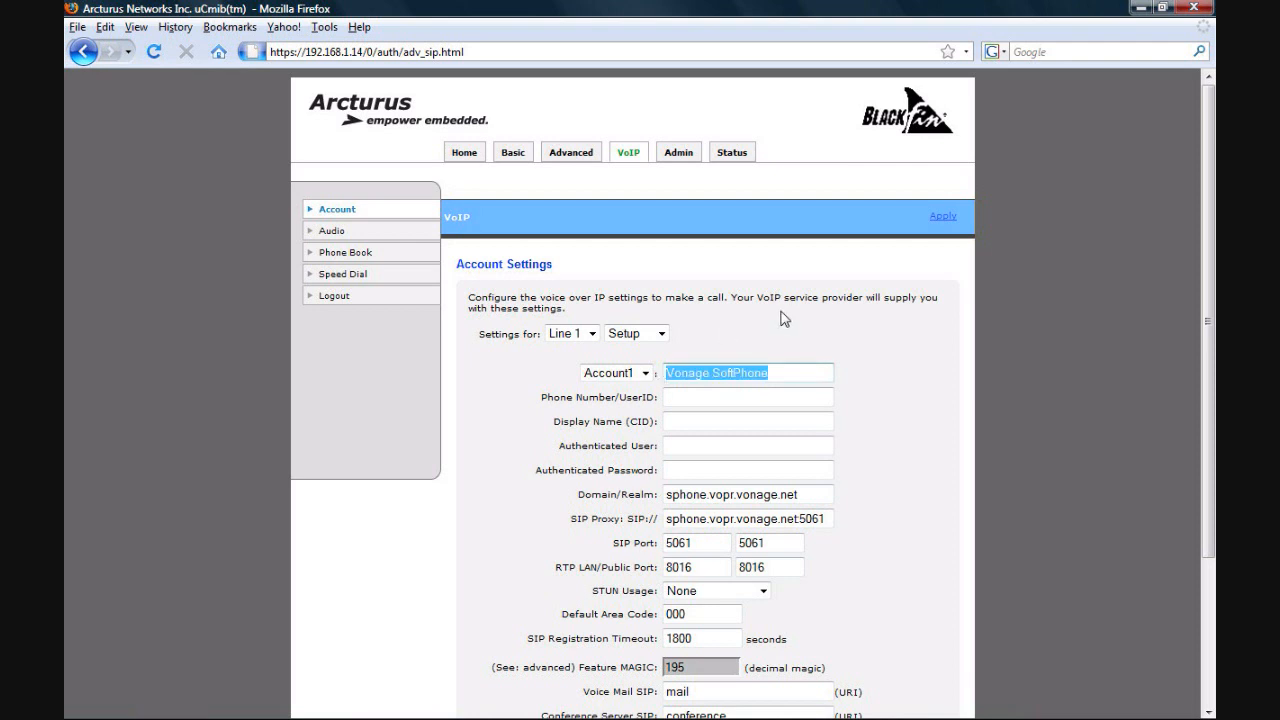
- Name Account1 'My Server' with user ID 5000, display name Paris Hilton and authenticated user 5003
text(My Server)
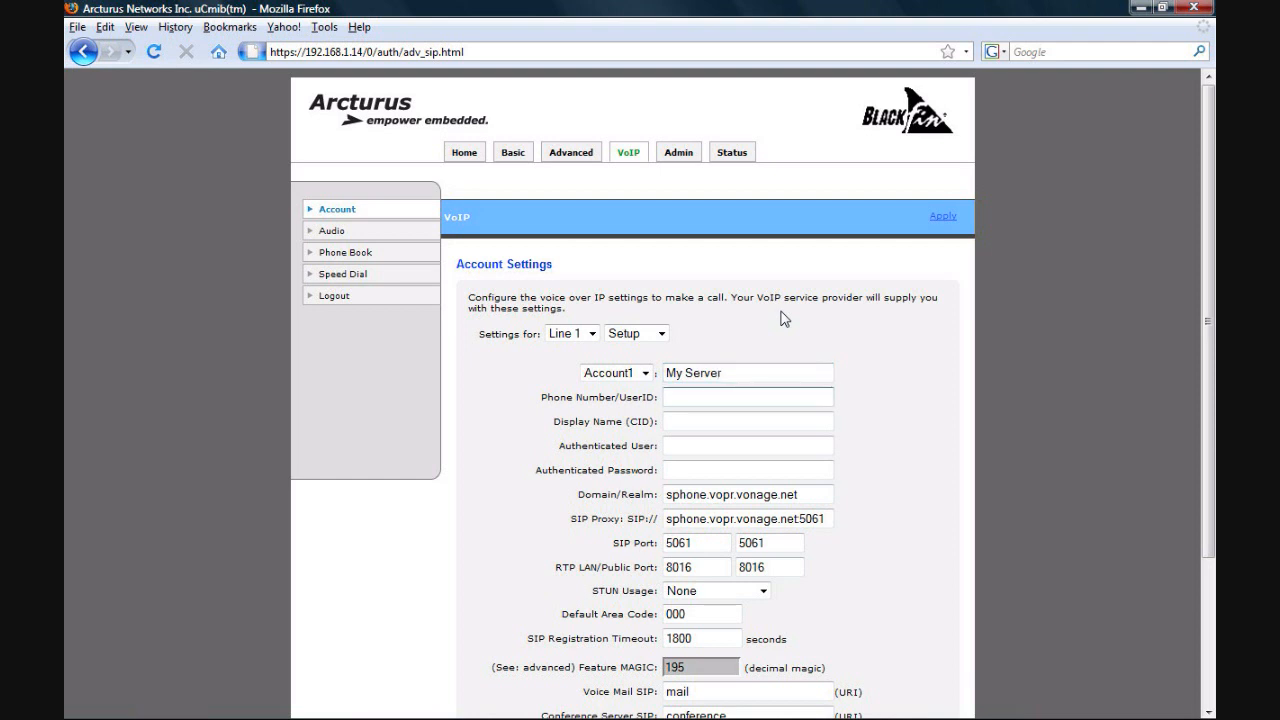
text(5000)
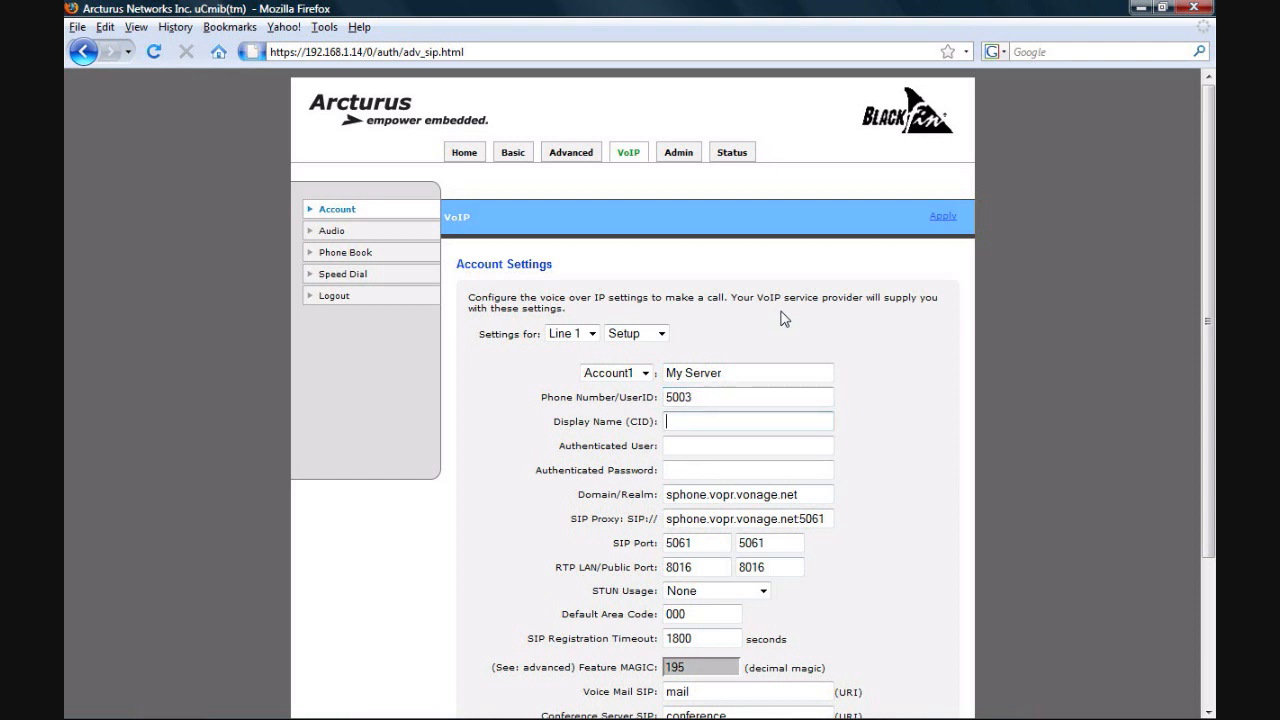
text(Paris Hil)
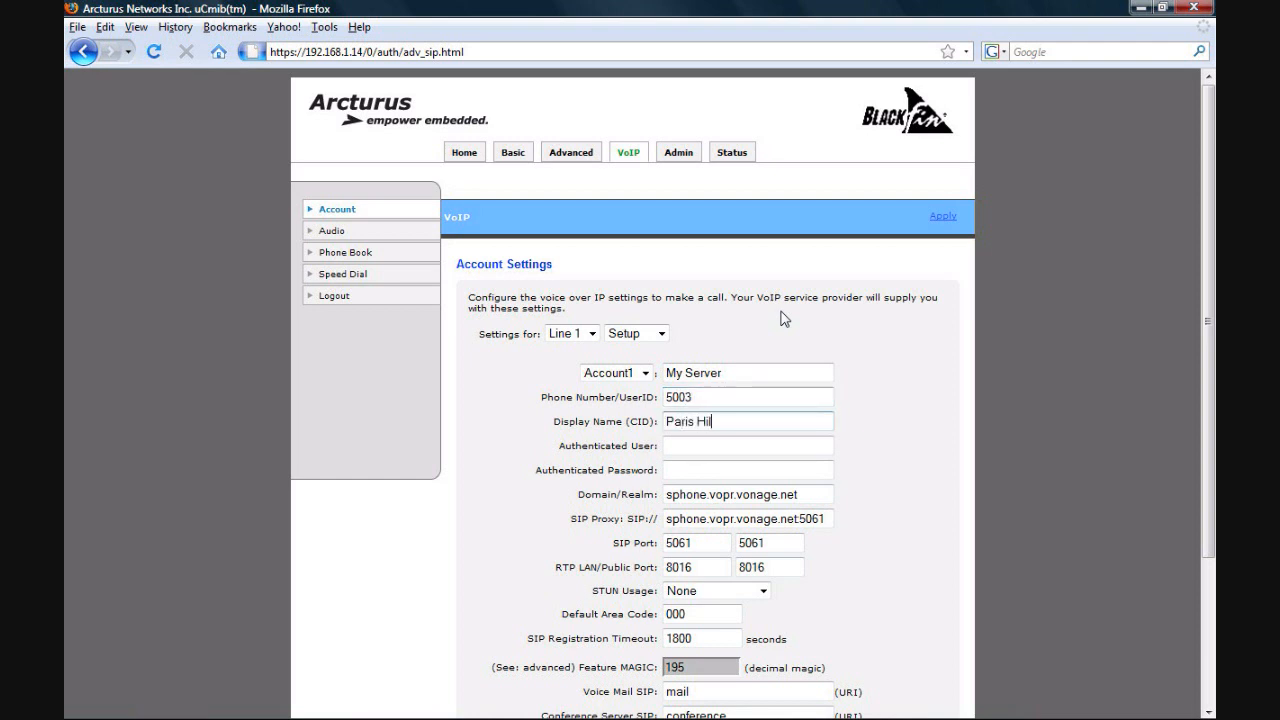
text(ton)
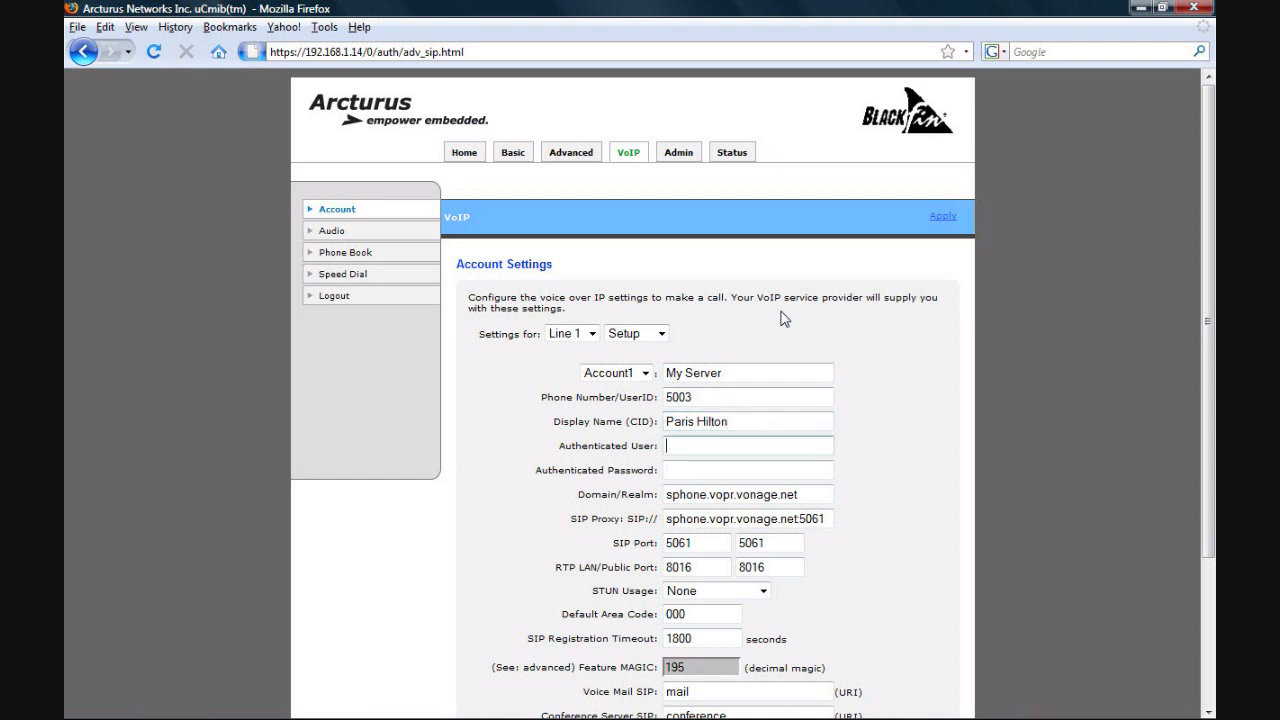
text(500)
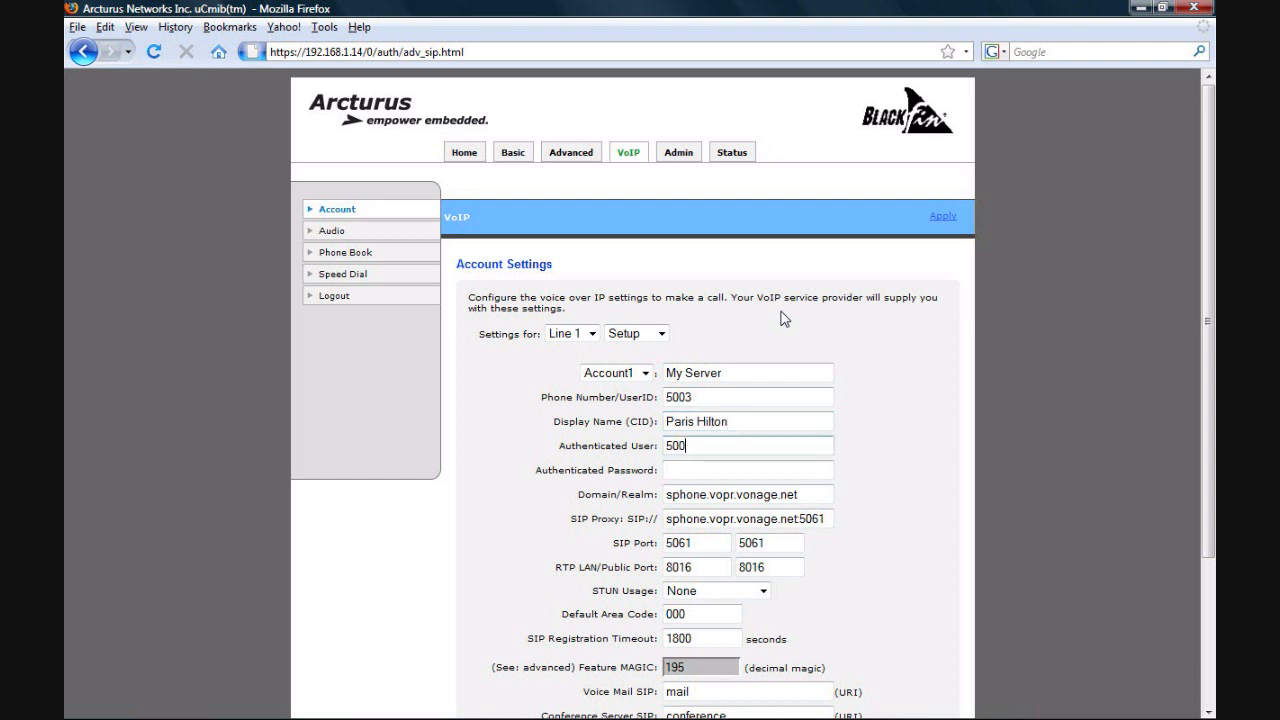
text(3)
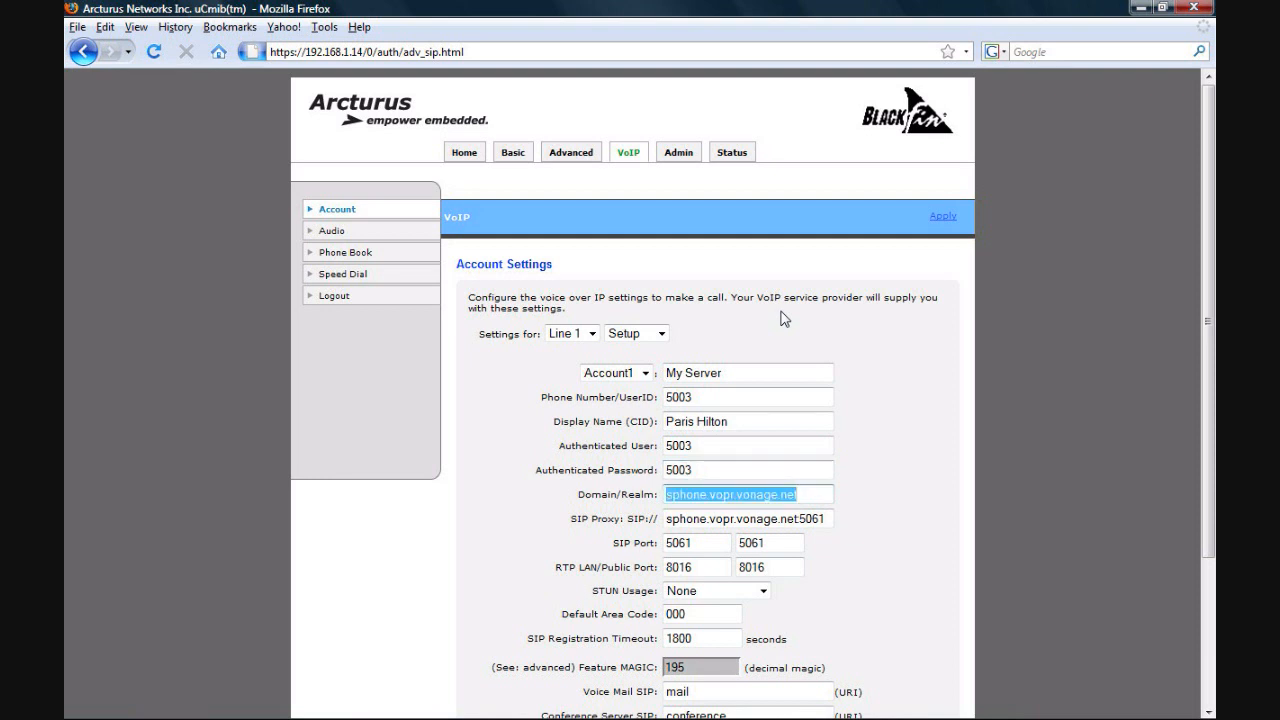
- Set the domain/SIP proxy to 192.168.1.216 and the SIP port to 5060
text(192.168)
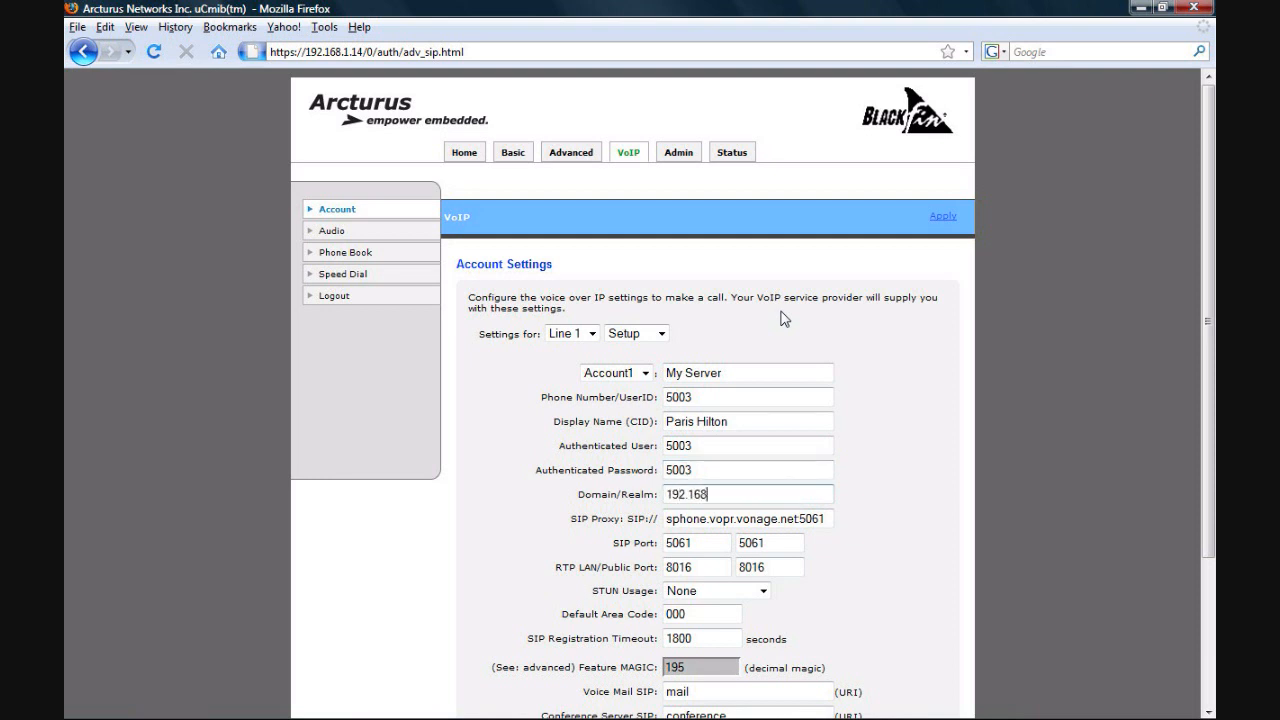
text(.1.216)
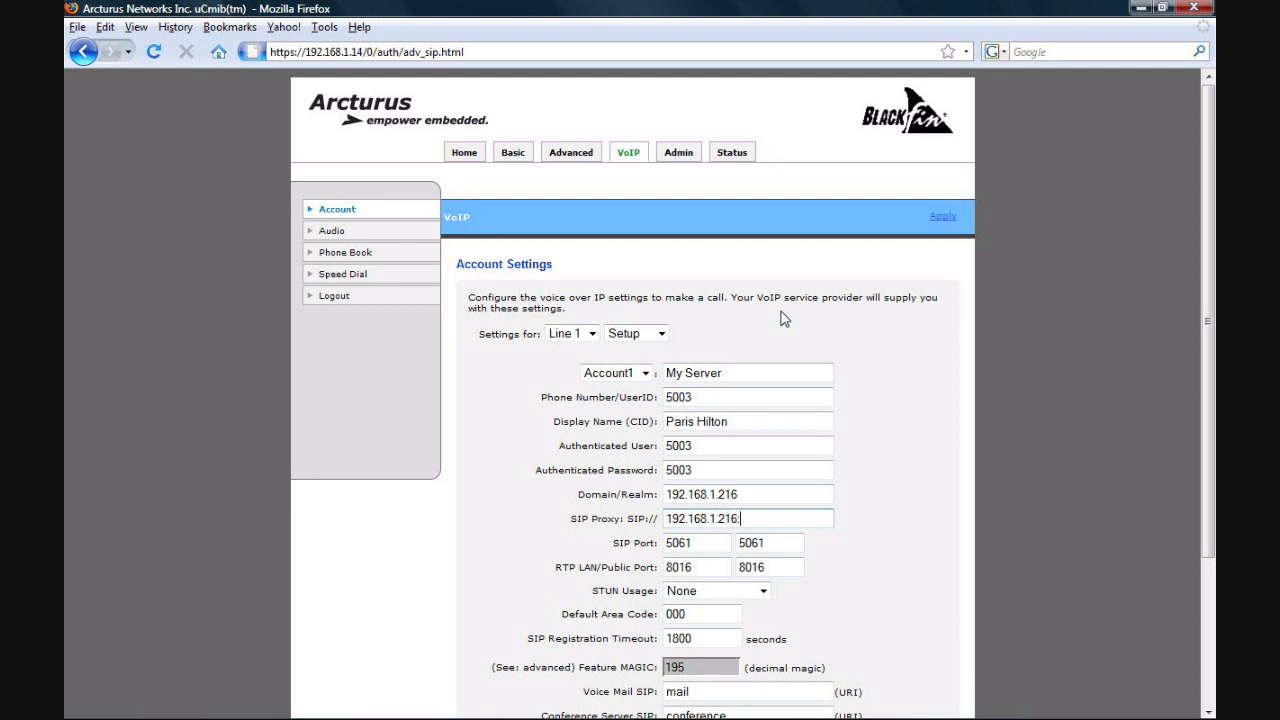
text(5060)
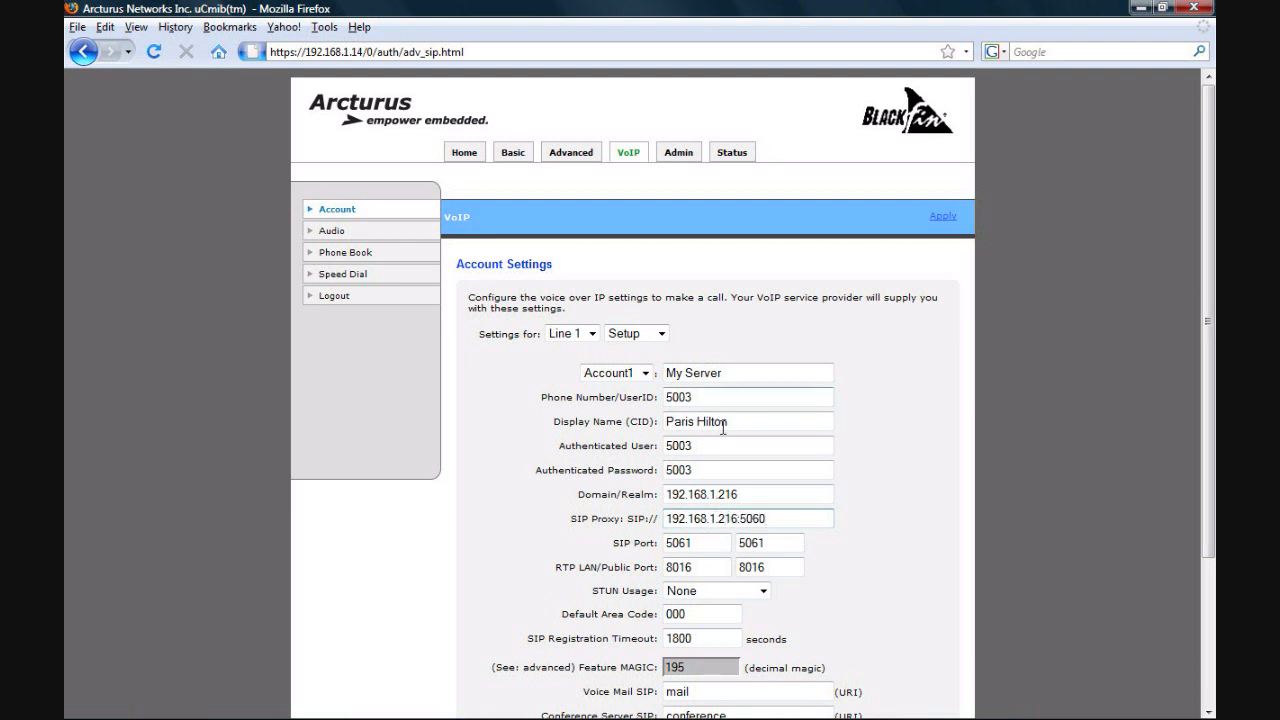
click(696, 543)
text(5060)
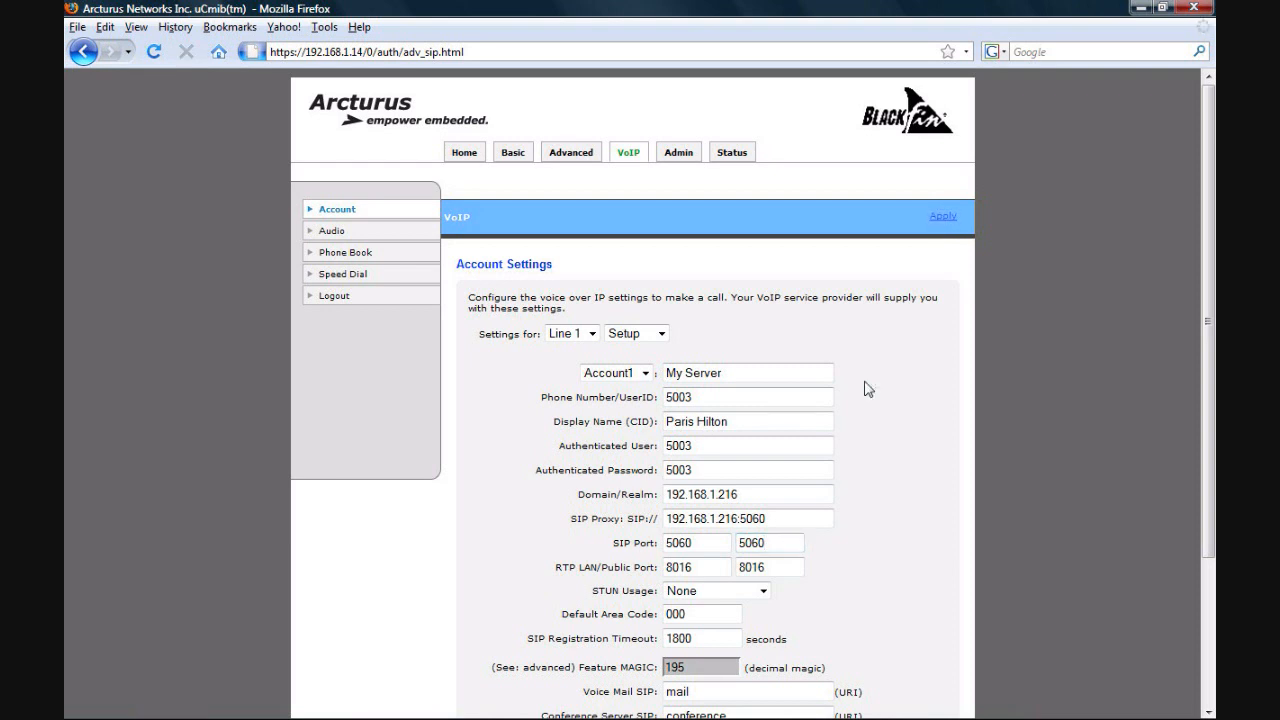
scroll(down, 3)
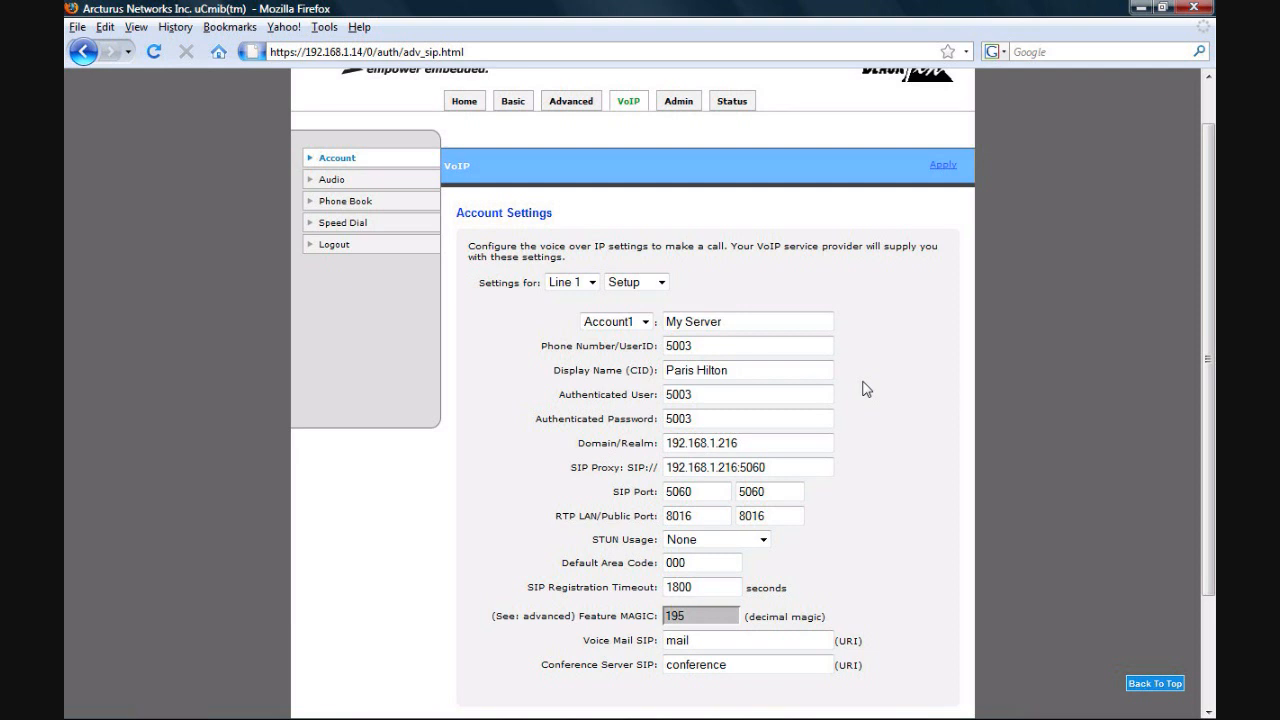
mouse_move(731, 249)
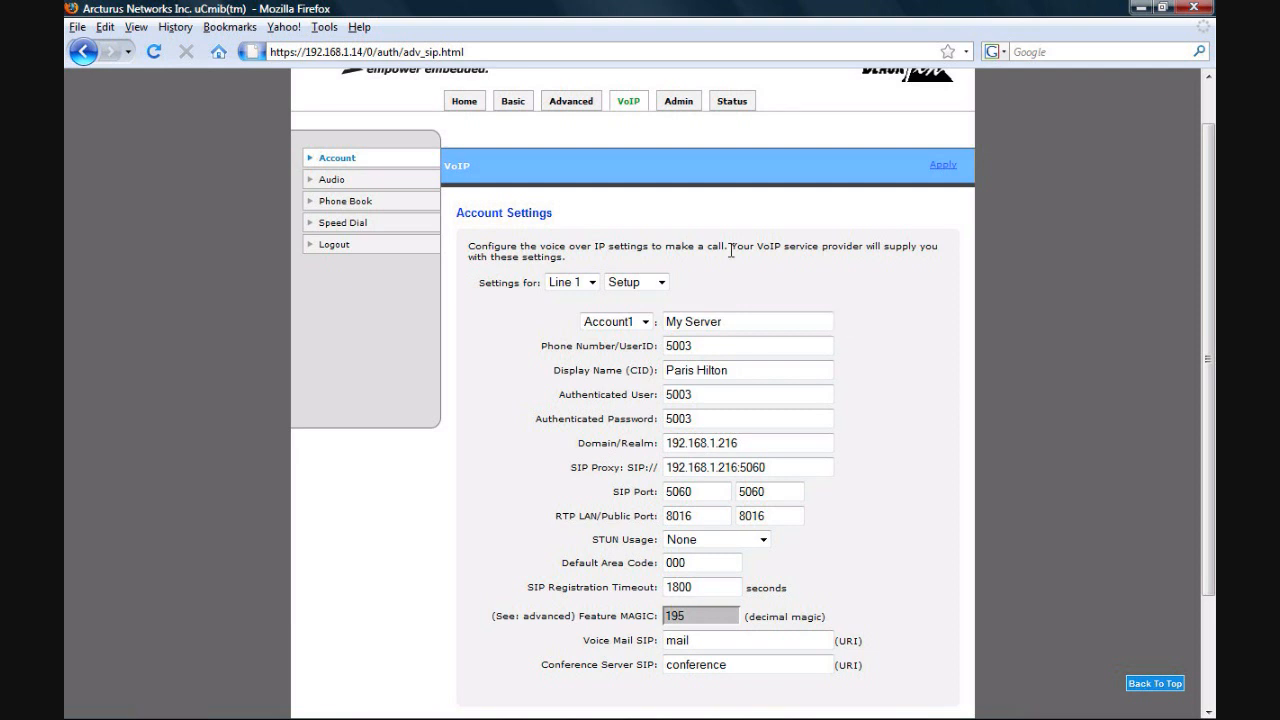
mouse_move(345, 201)
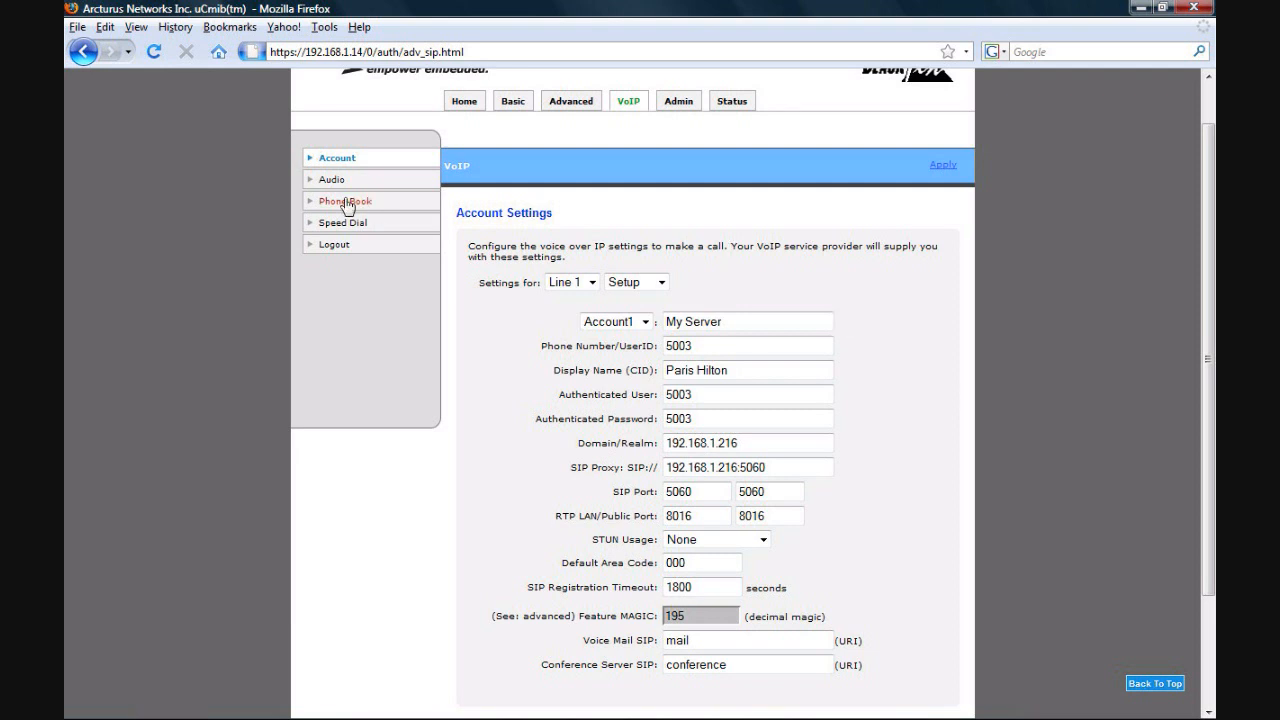
- Add a phone book entry named 'My Laptop' with telephone number 5000
click(345, 201)
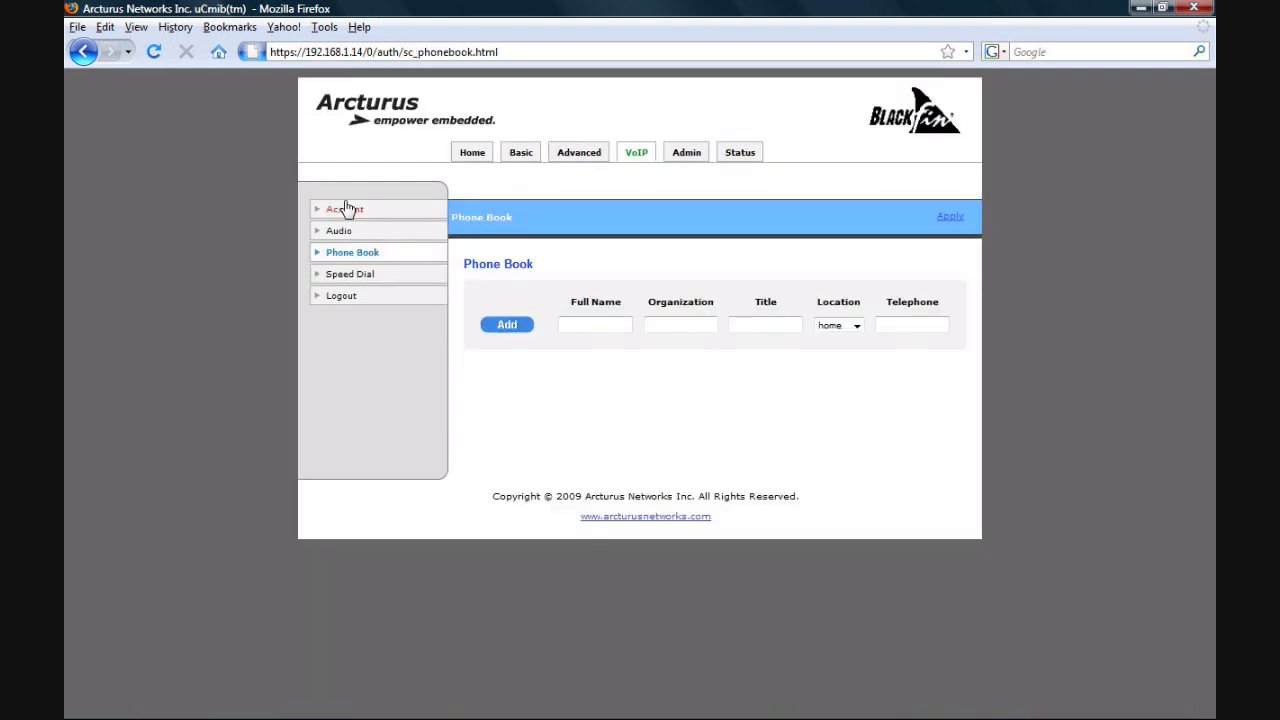
click(595, 324)
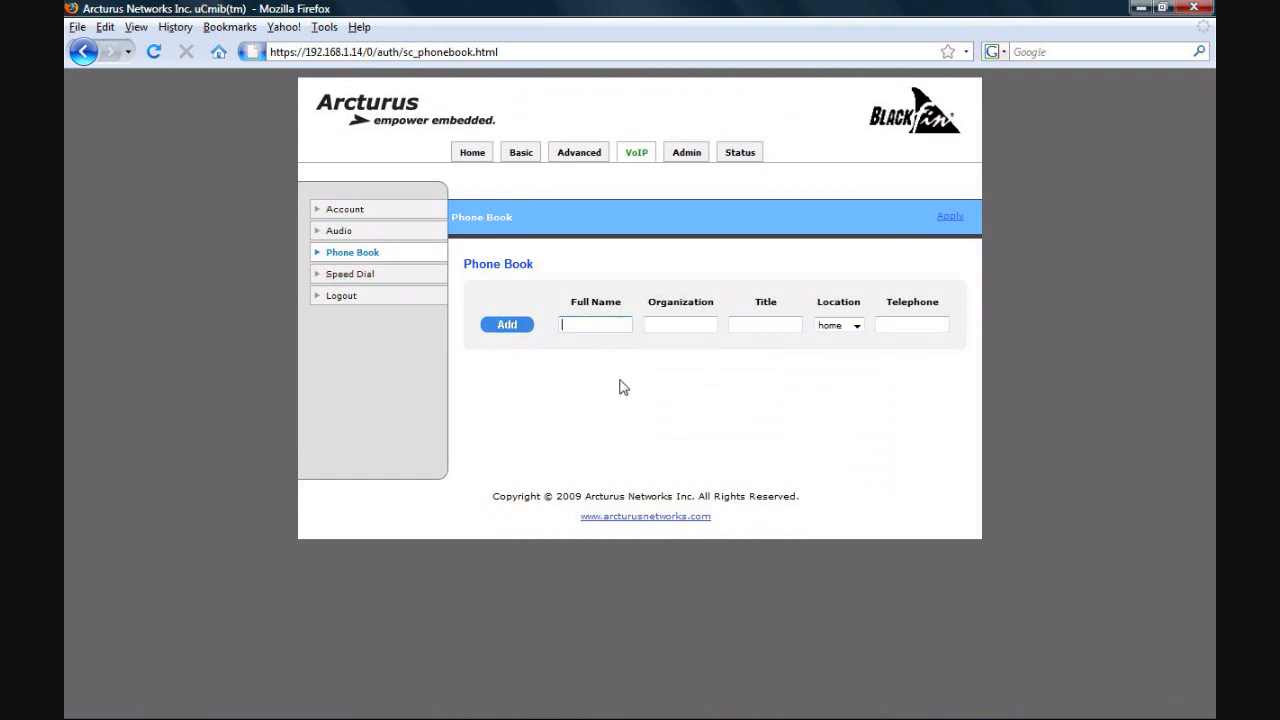
text(My)
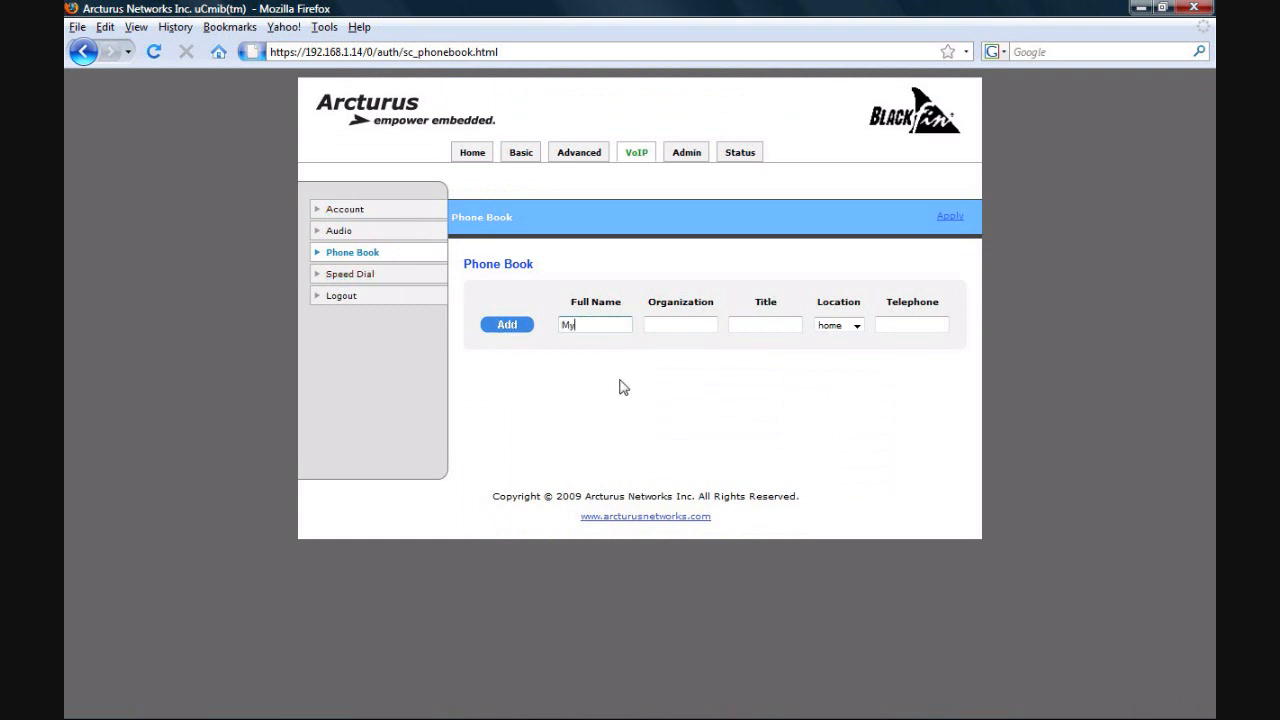
text(Lap)
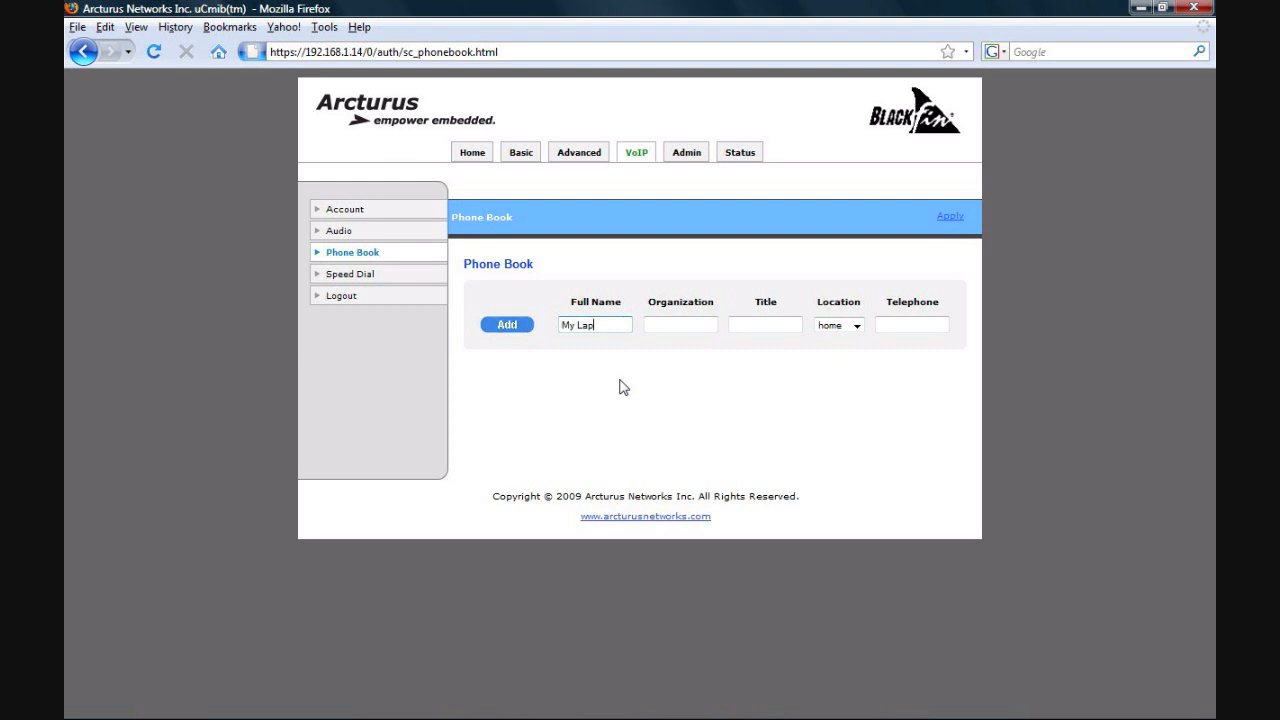
text(top)
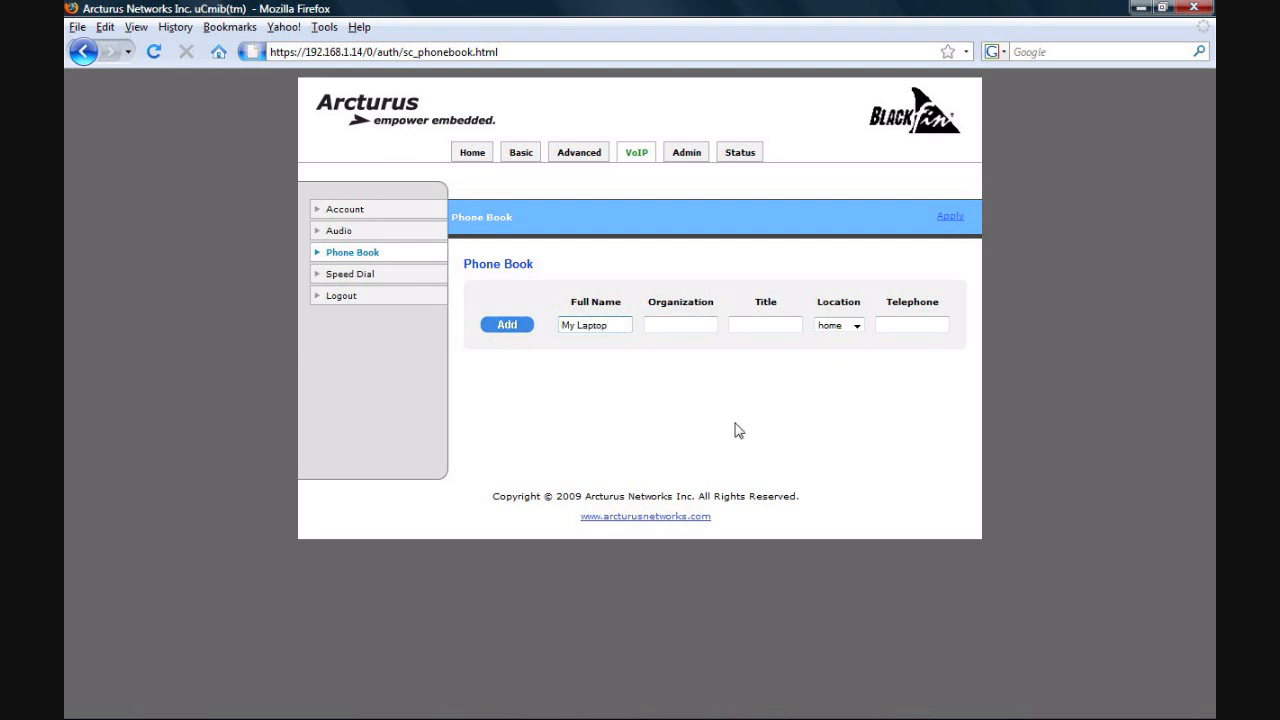
mouse_move(892, 341)
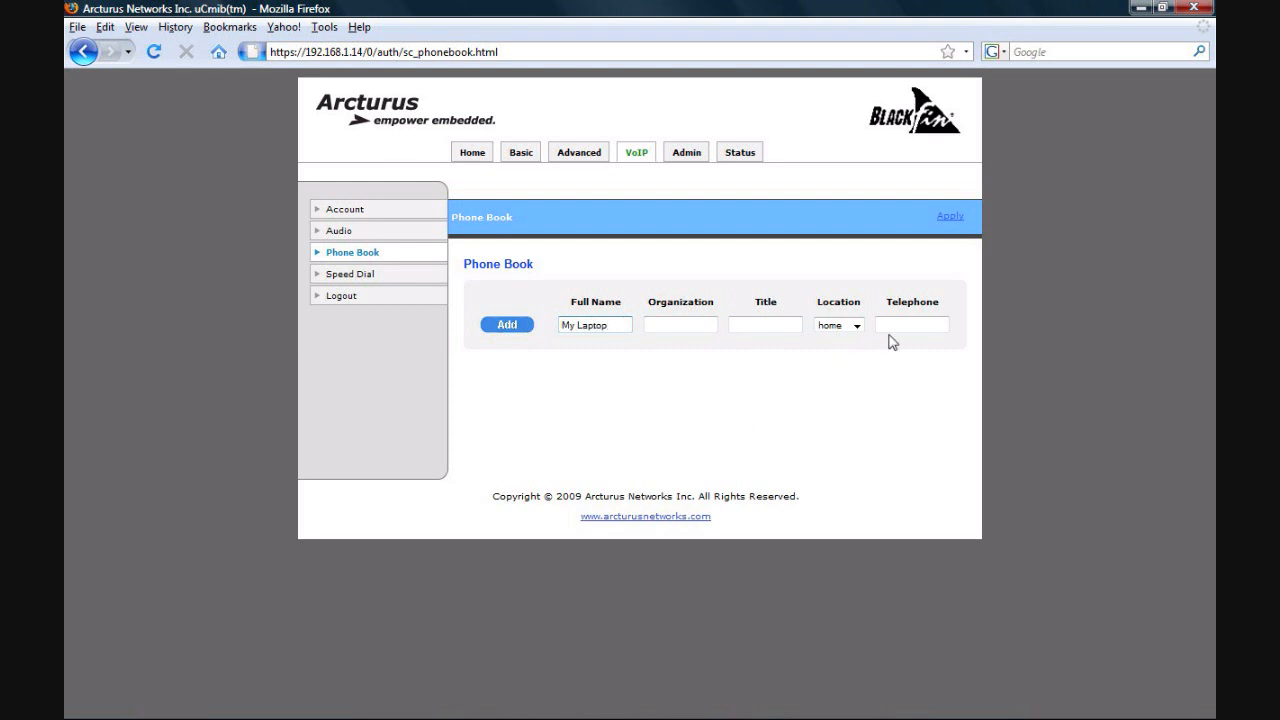
click(911, 324)
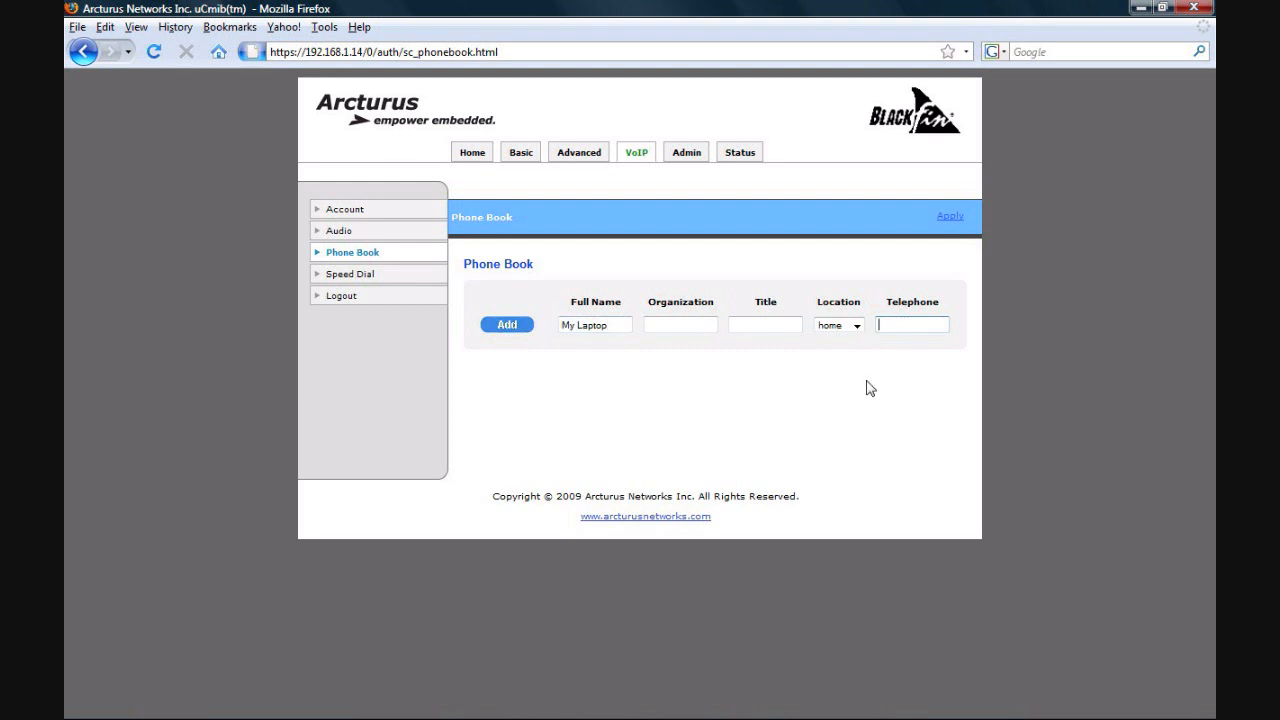
text(5000)
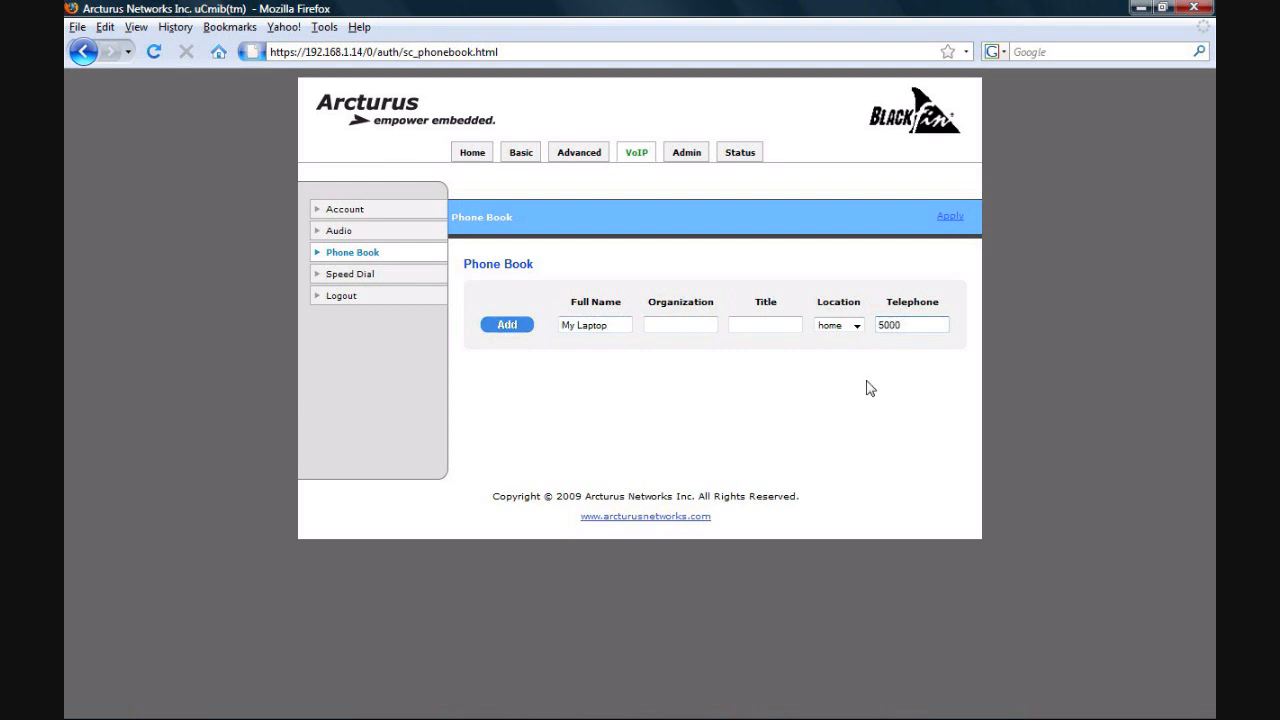
mouse_move(553, 351)
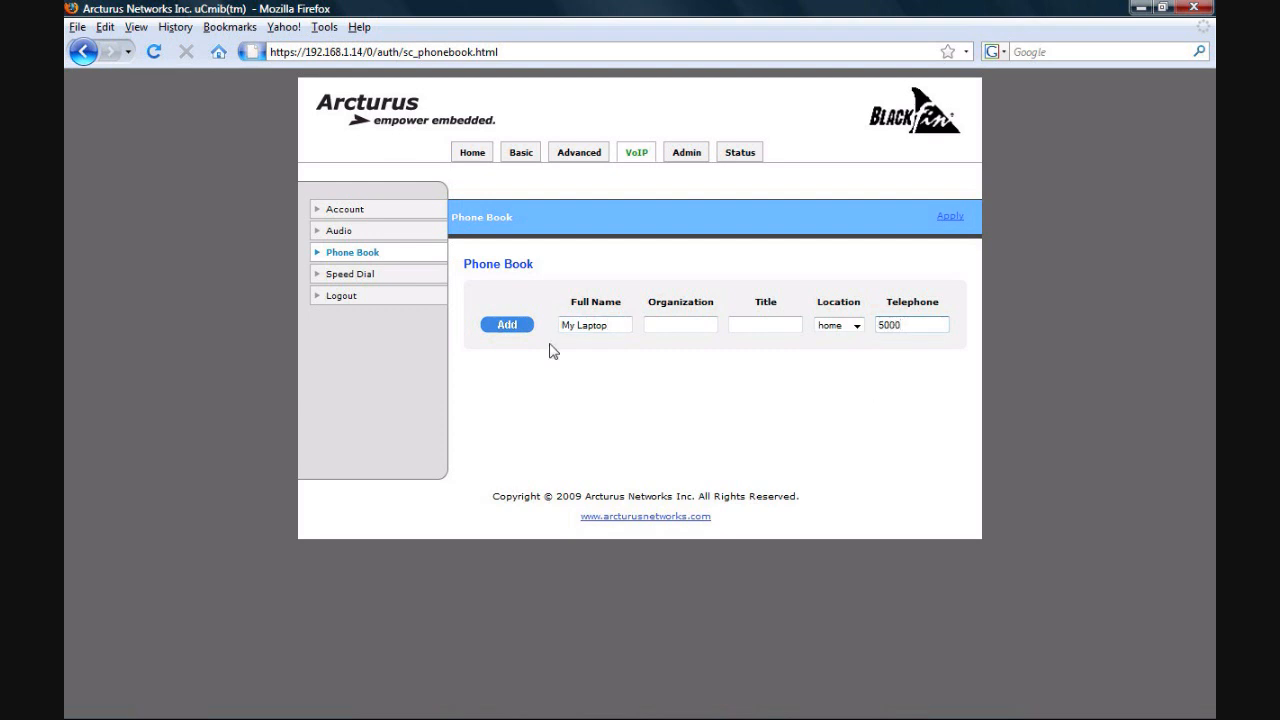
click(910, 324)
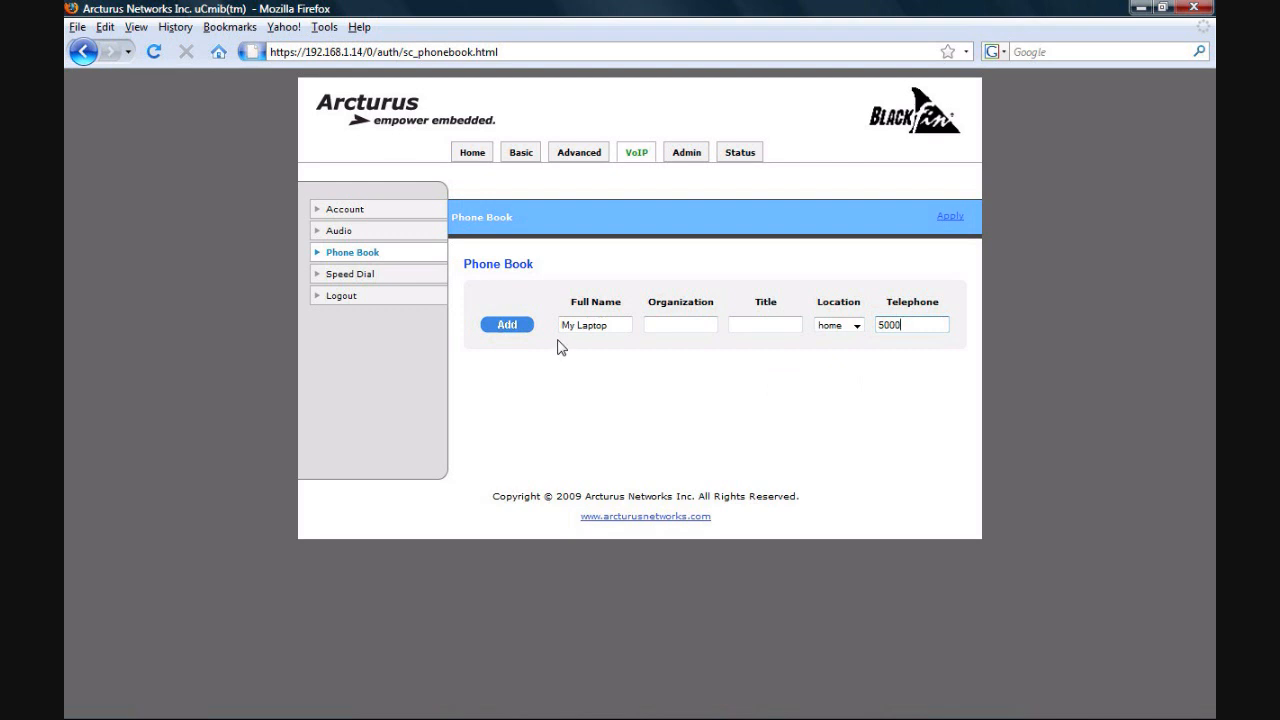
mouse_move(510, 330)
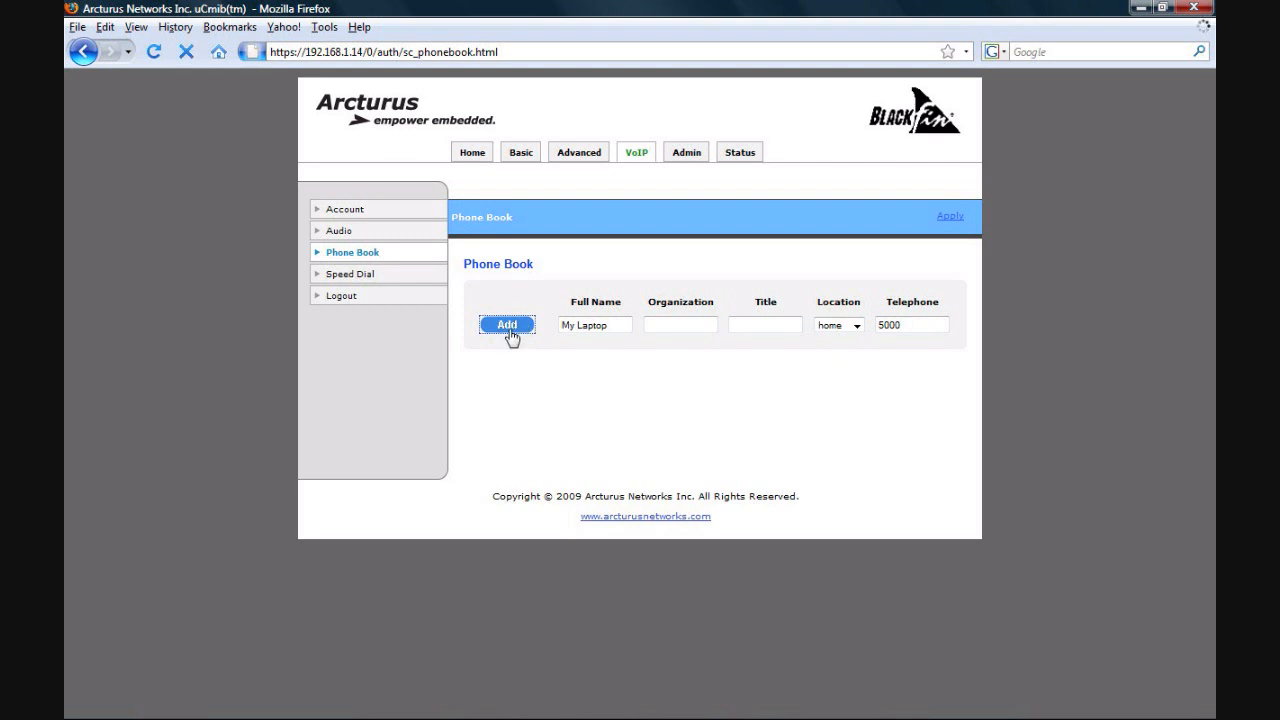
click(507, 324)
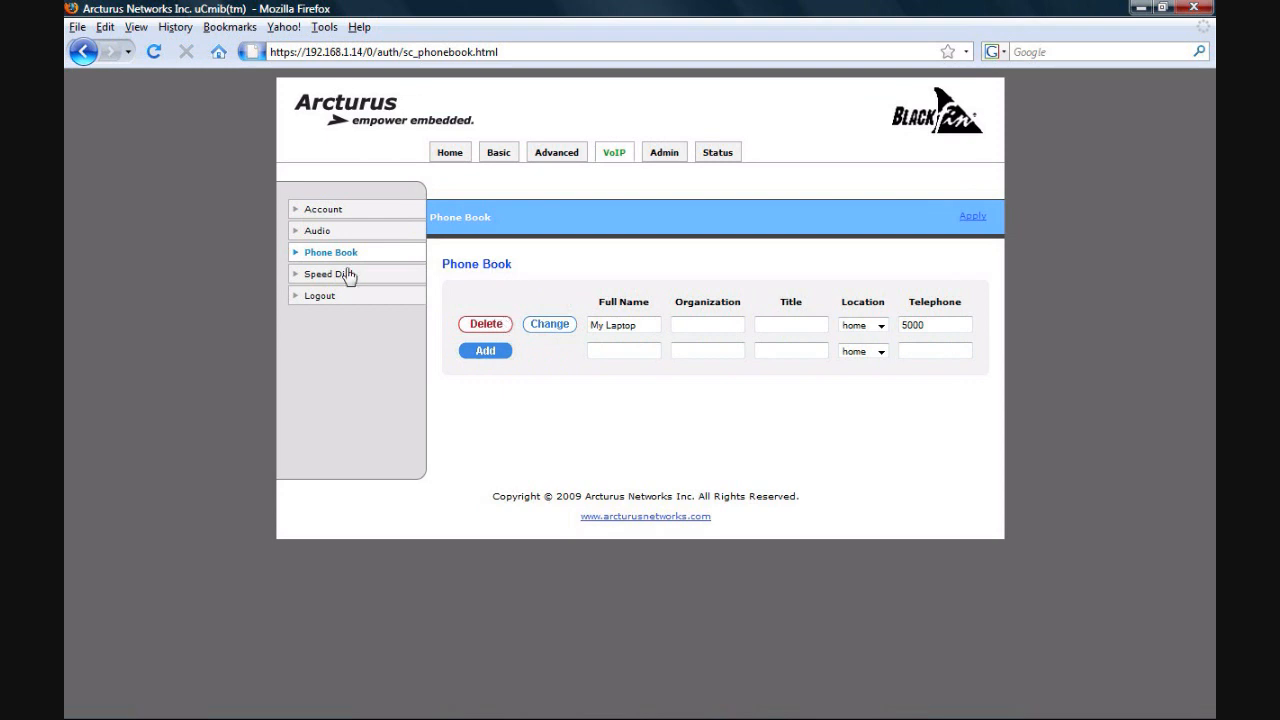
mouse_move(327, 273)
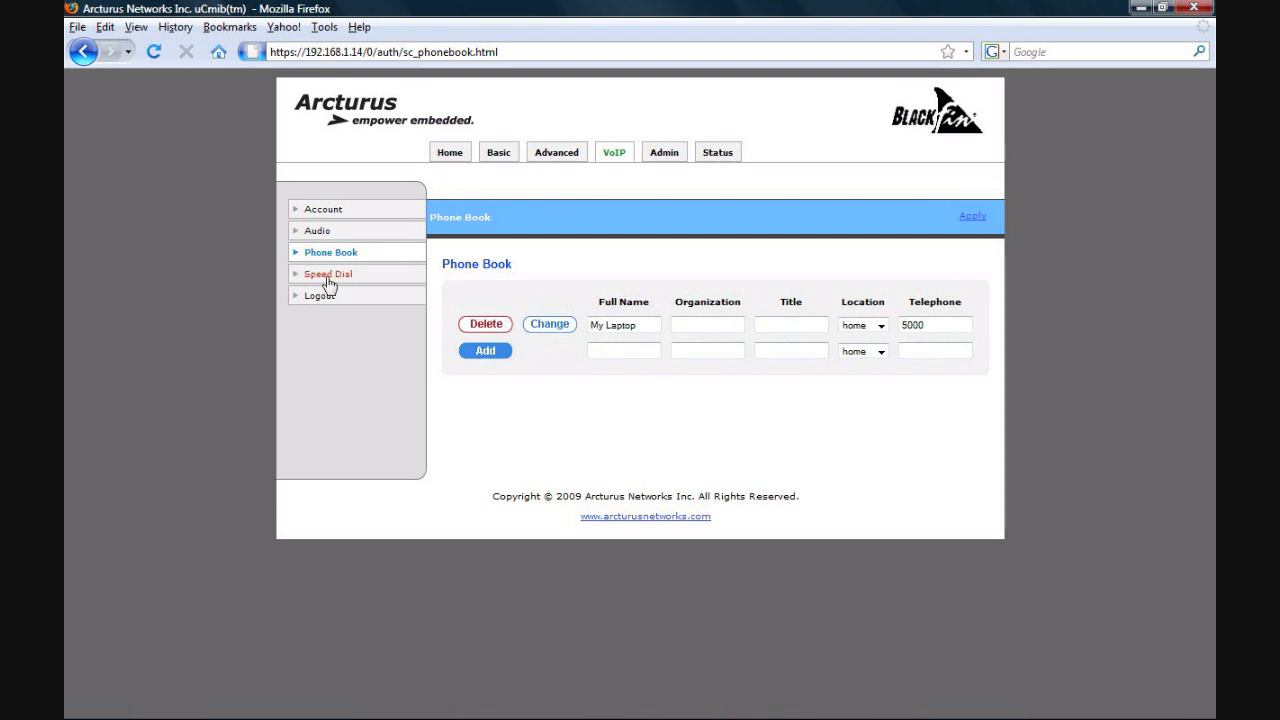
- Show the Speed Dial page with slot 1 holding My Laptop at 5000
click(328, 273)
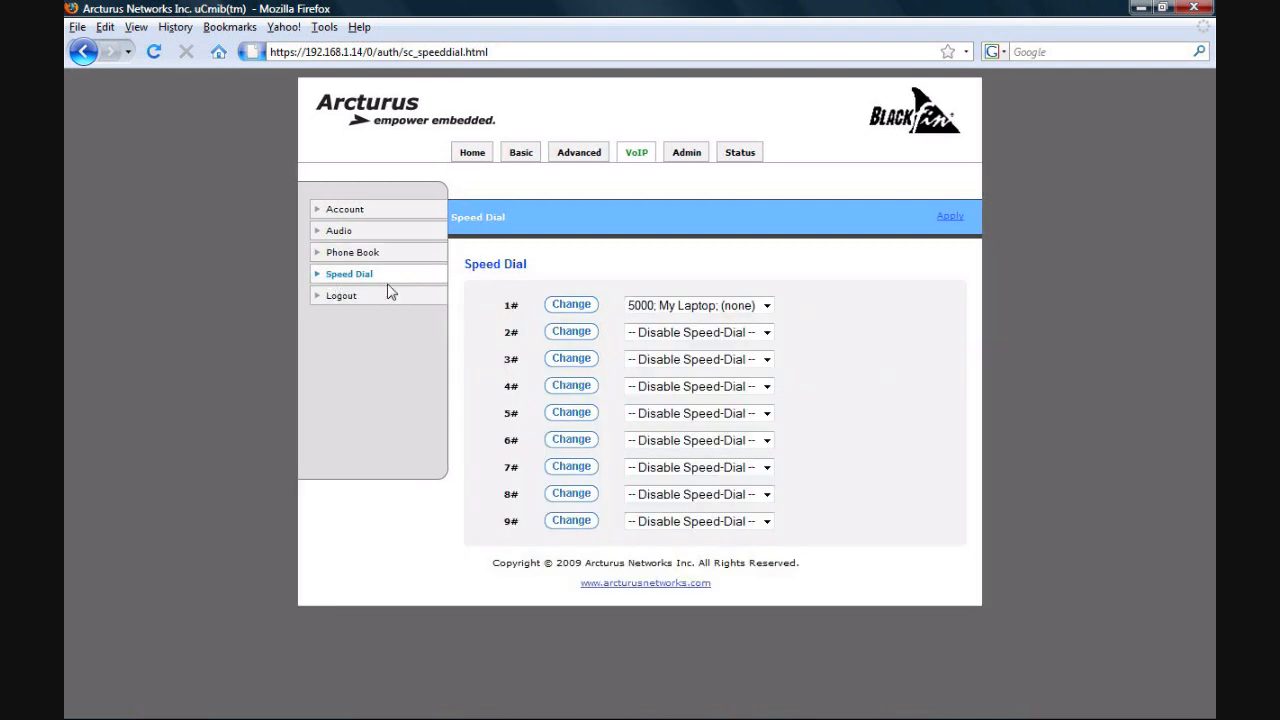
mouse_move(508, 318)
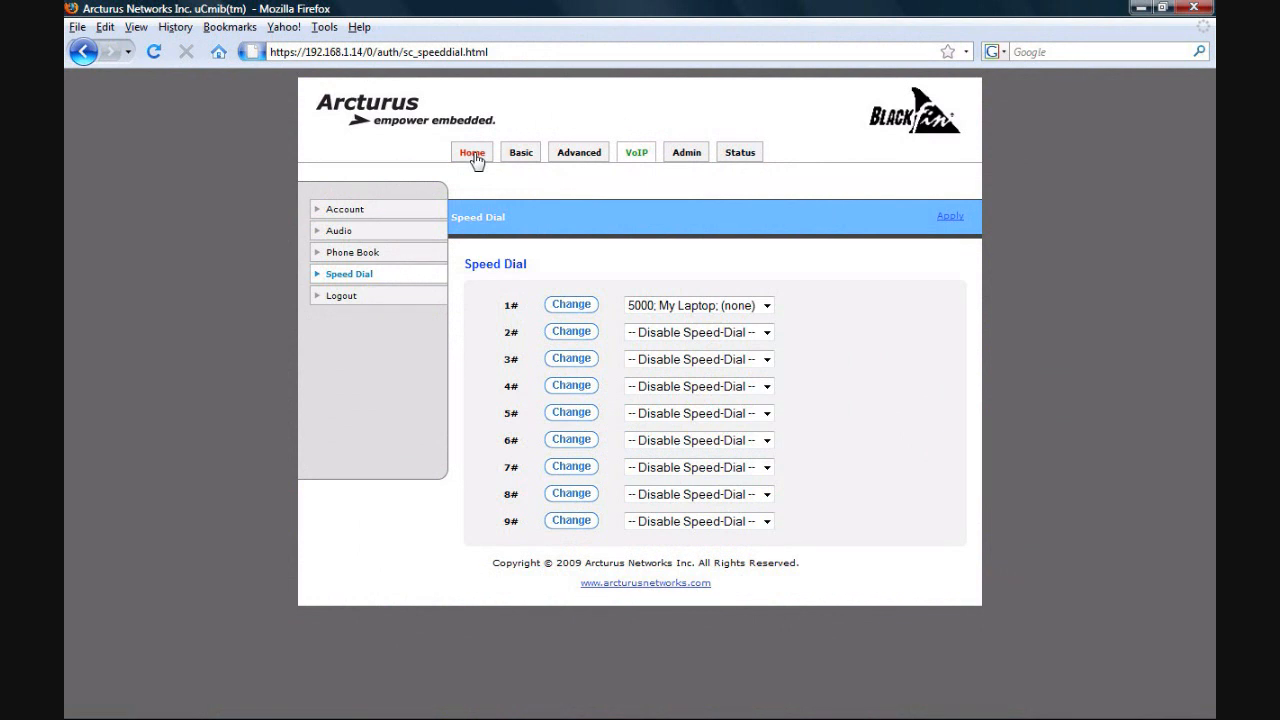
- Return to the Home status page showing Line 1 online as My Server, number 5003
click(471, 152)
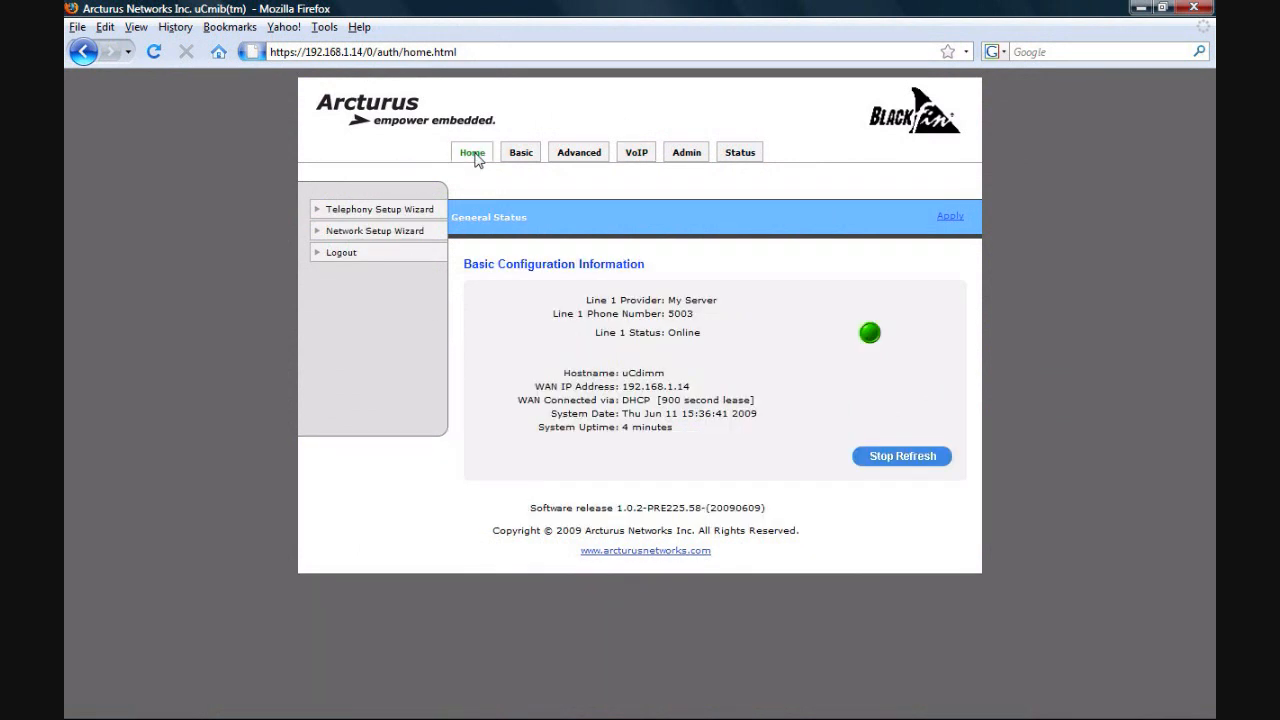
mouse_move(828, 362)
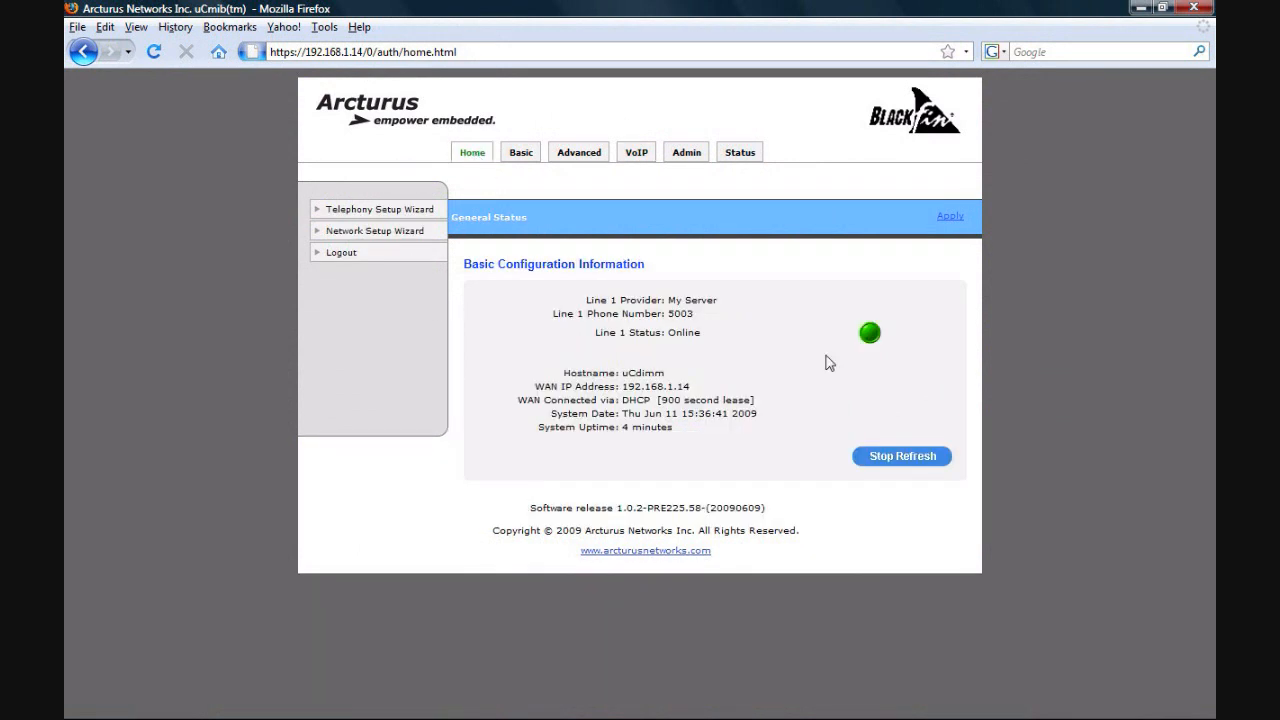
mouse_move(878, 358)
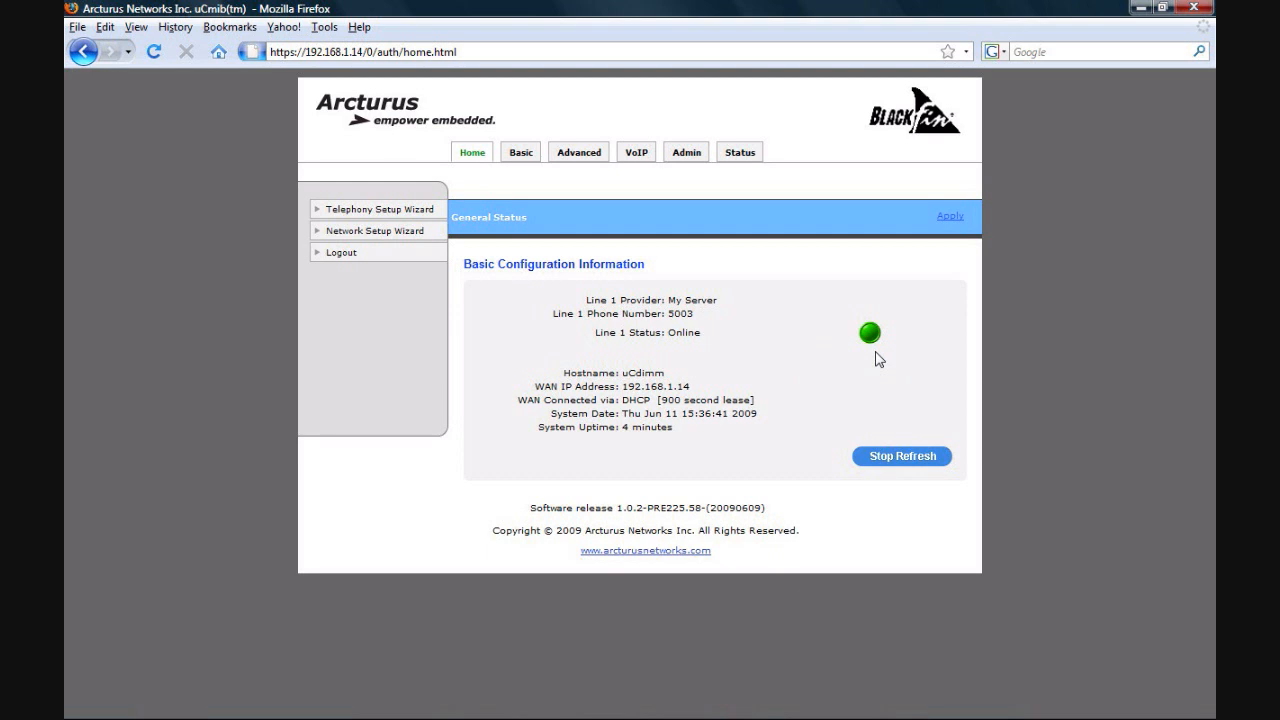
mouse_move(697, 352)
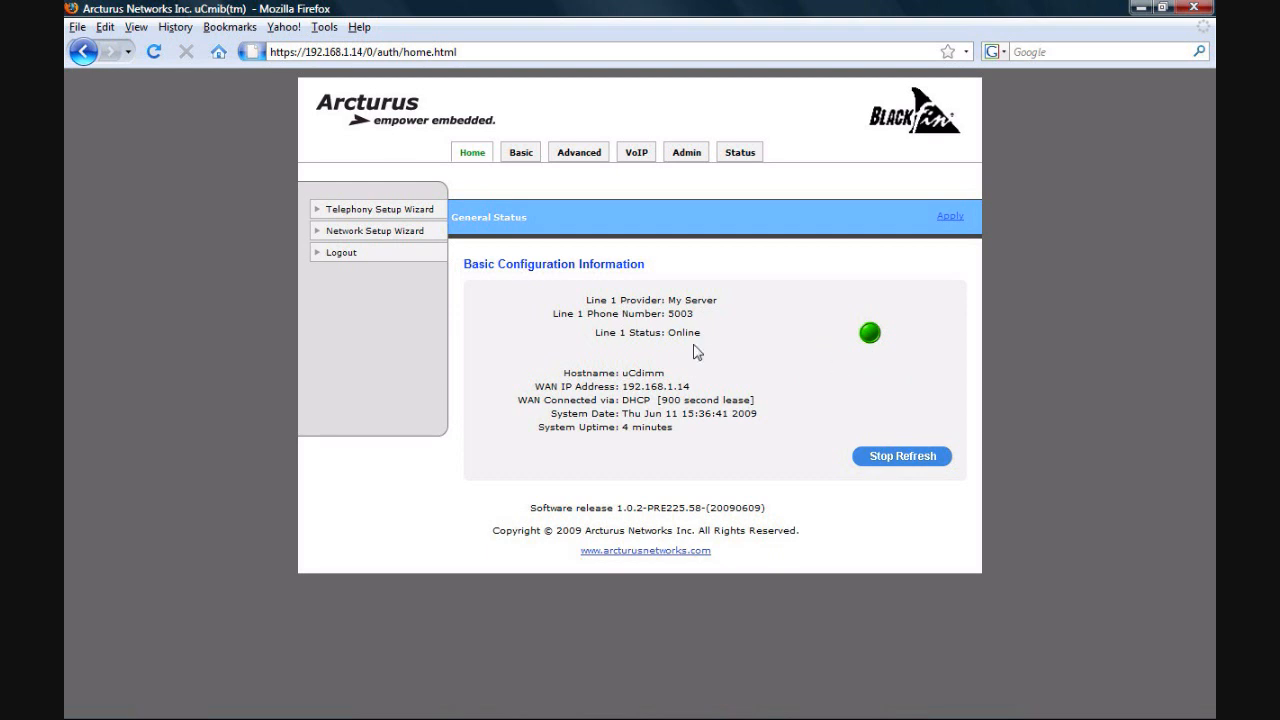
mouse_move(691, 327)
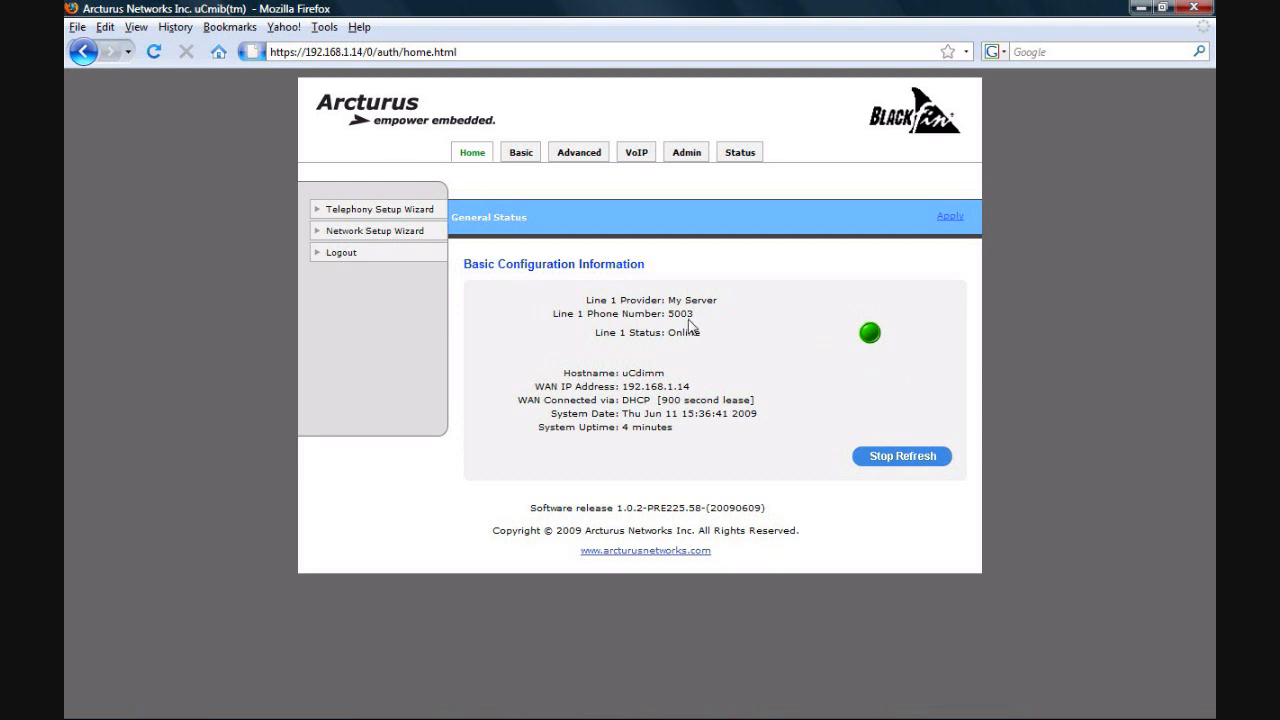
mouse_move(716, 314)
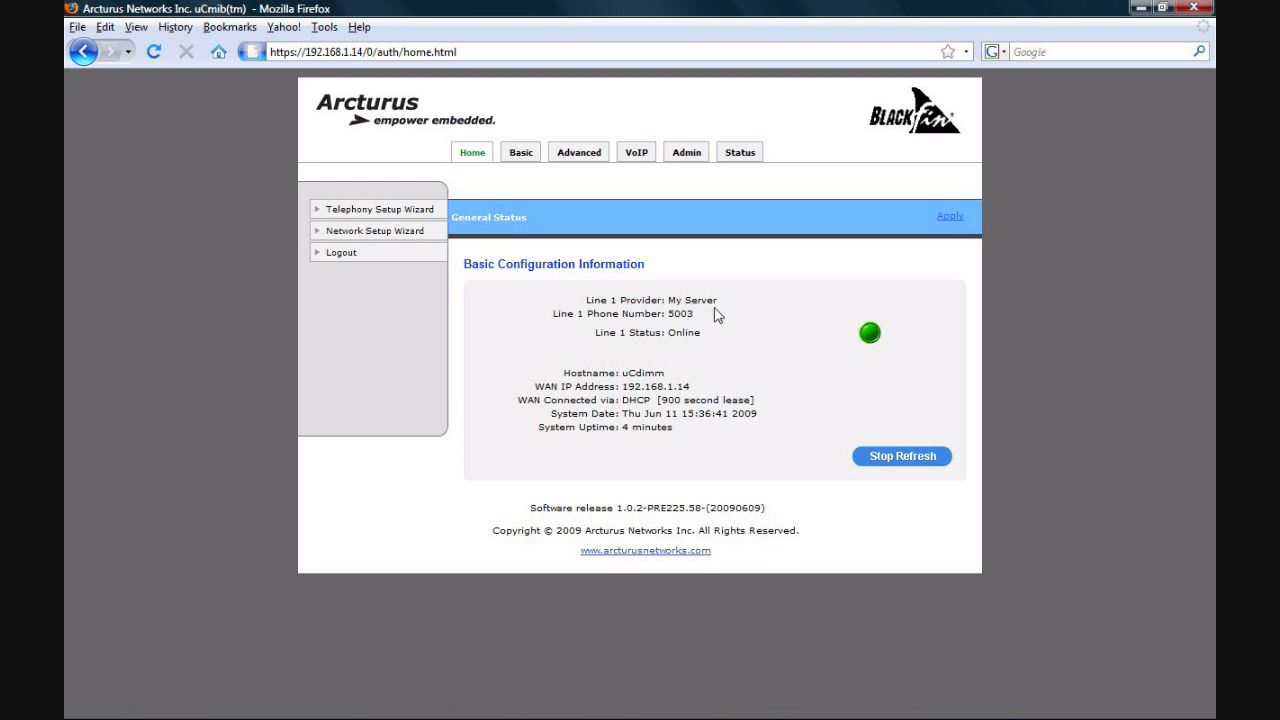
mouse_move(814, 332)
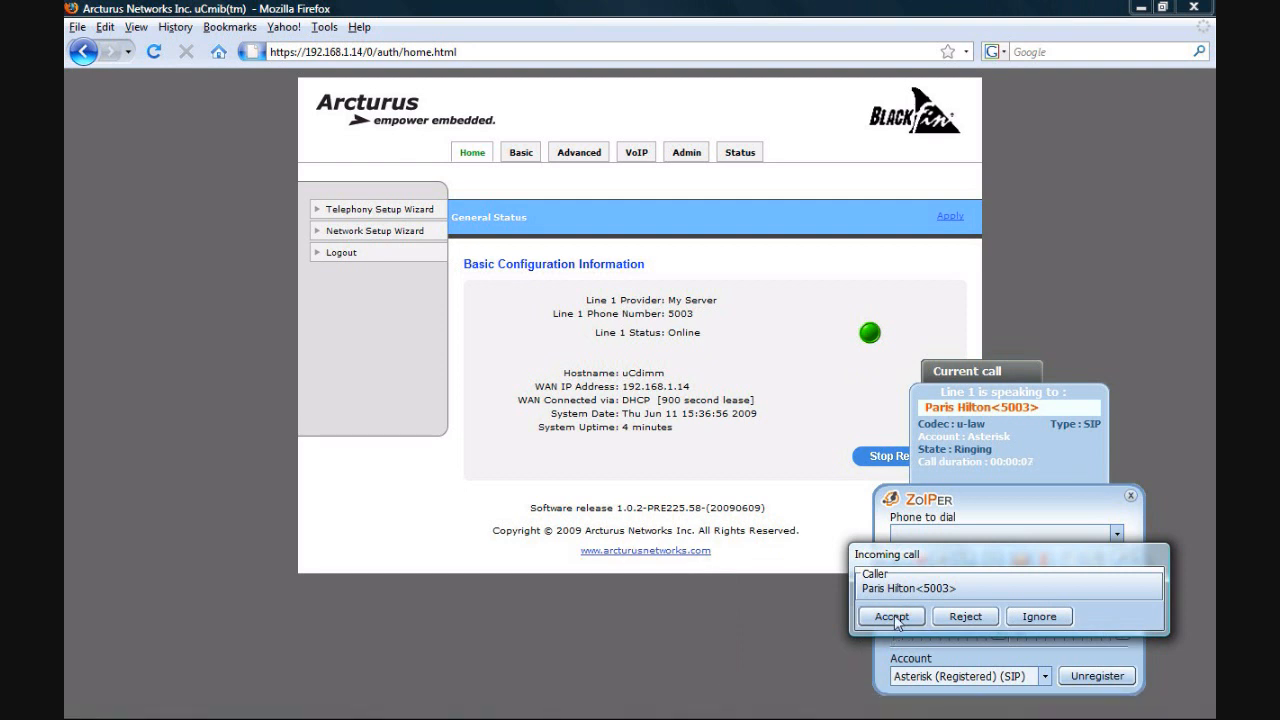
- Accept the incoming call from Paris Hilton <5003>, hang it up, and focus the dial box
click(890, 615)
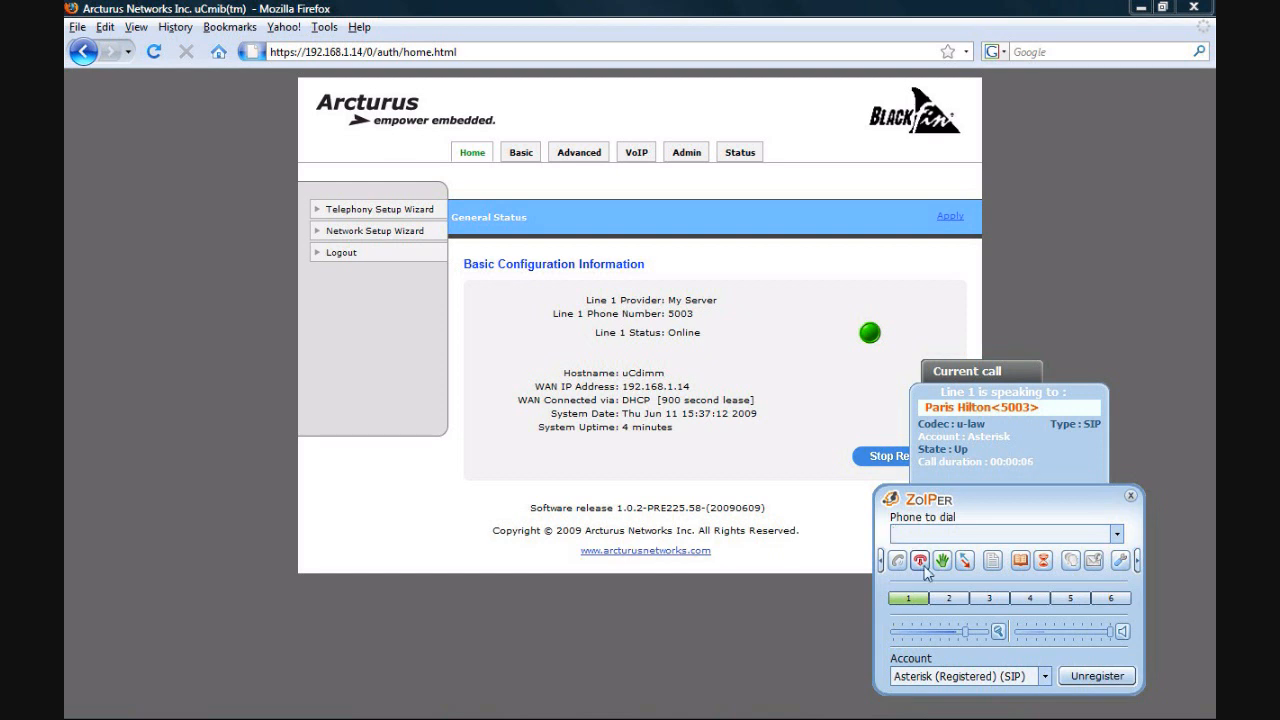
click(941, 560)
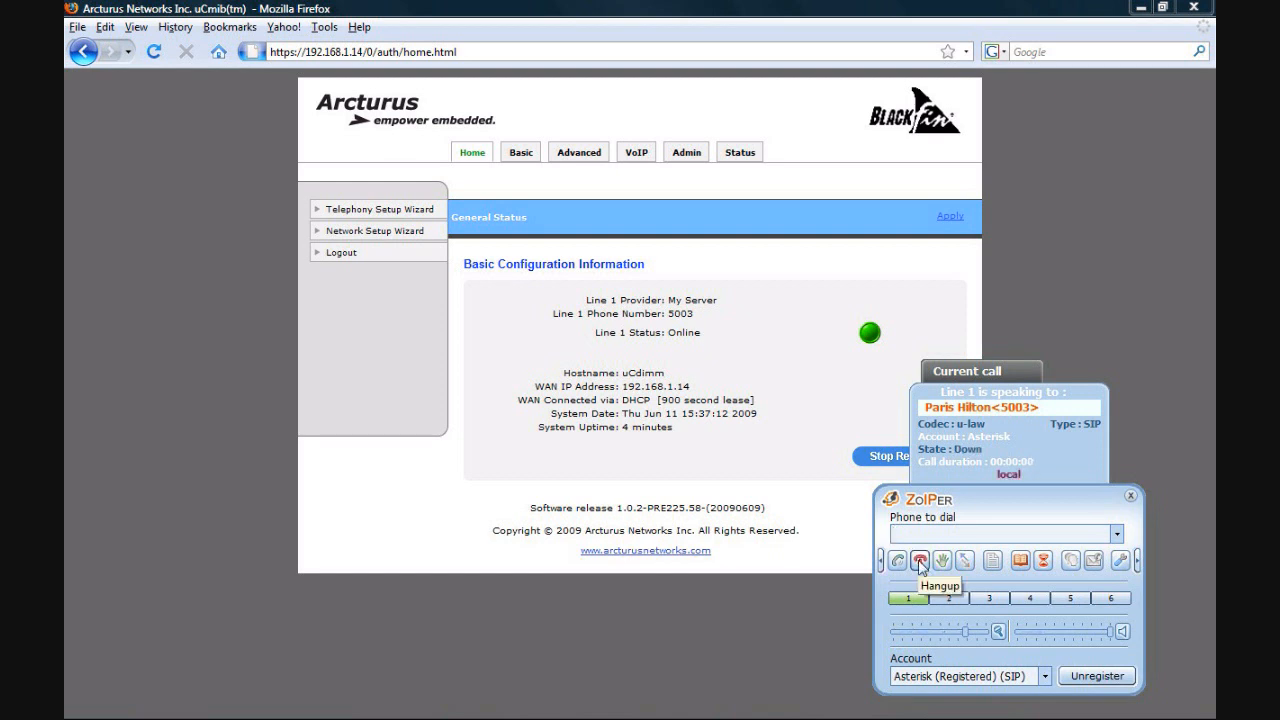
mouse_move(835, 597)
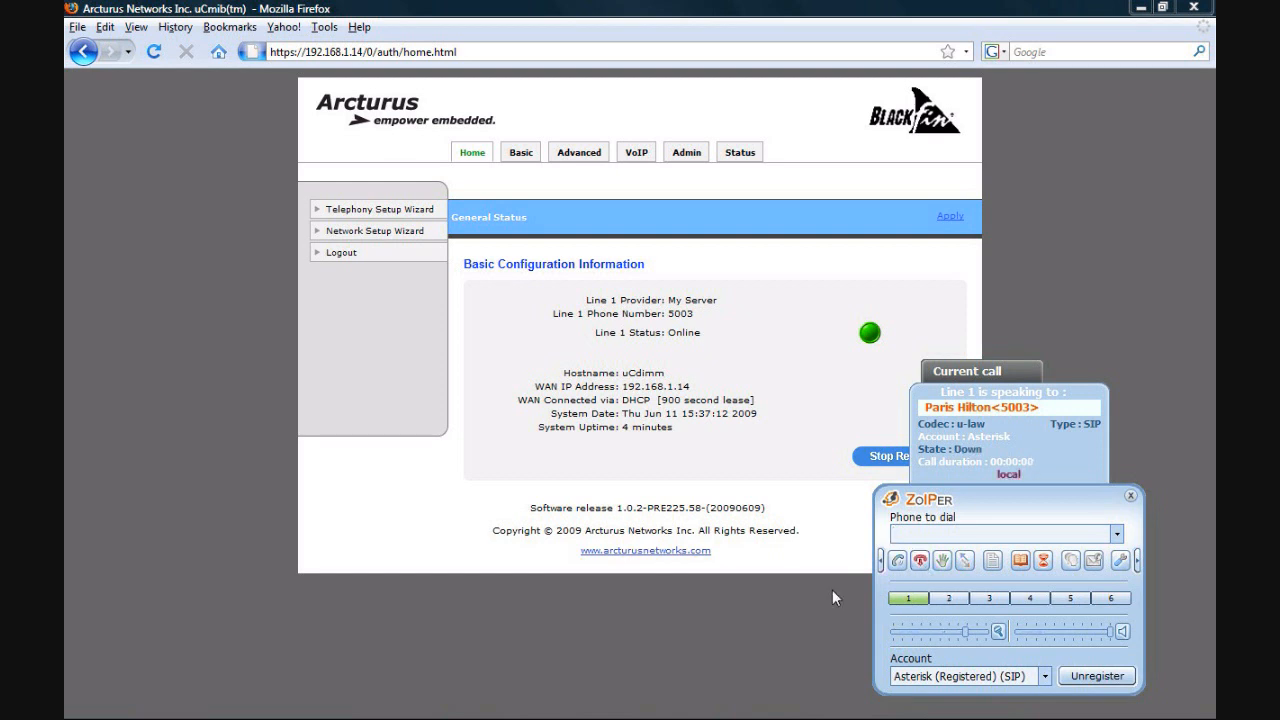
click(1000, 533)
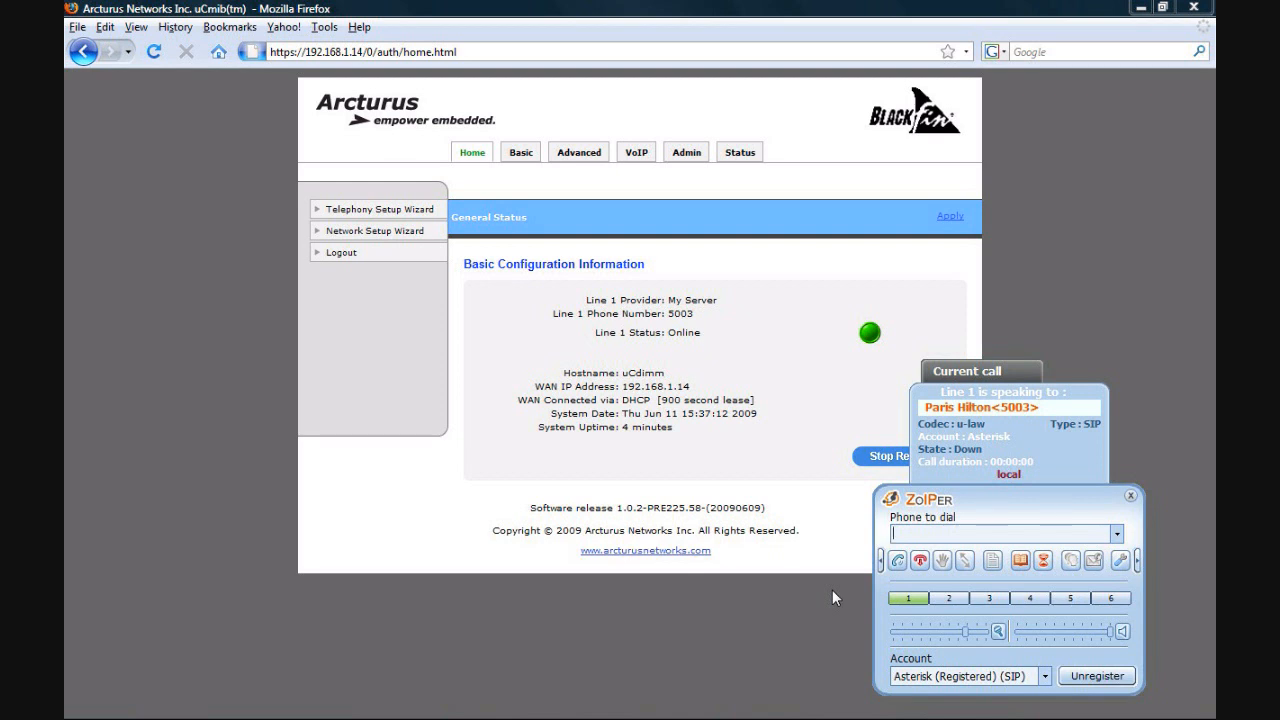